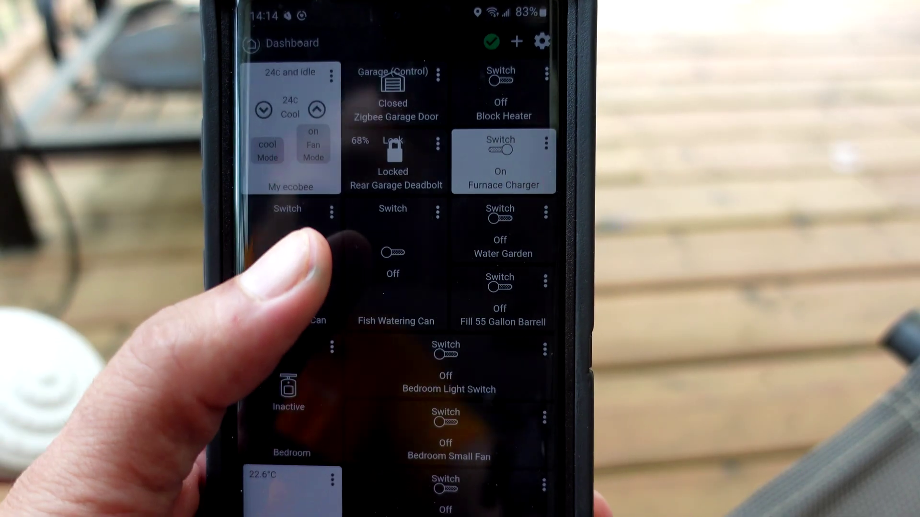
# From the Devices list, start adding a manually created virtual device
pyautogui.click(299, 257)
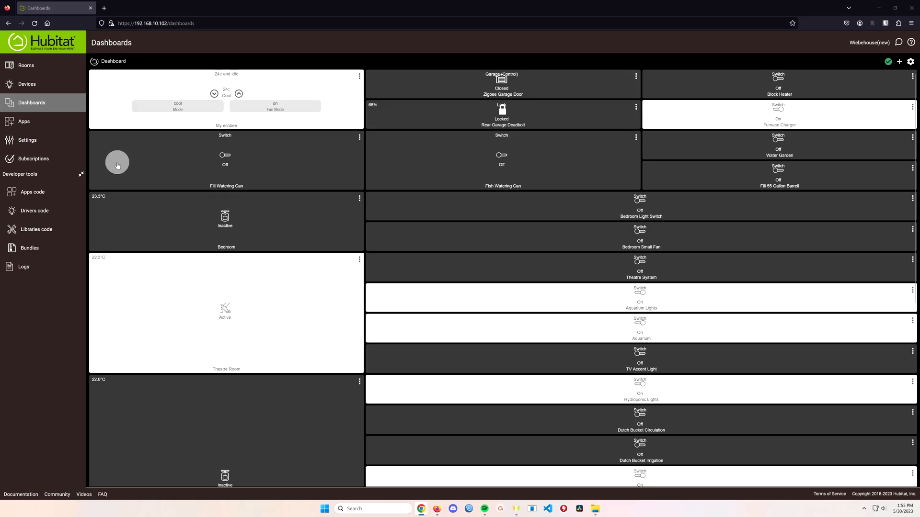
pyautogui.click(27, 84)
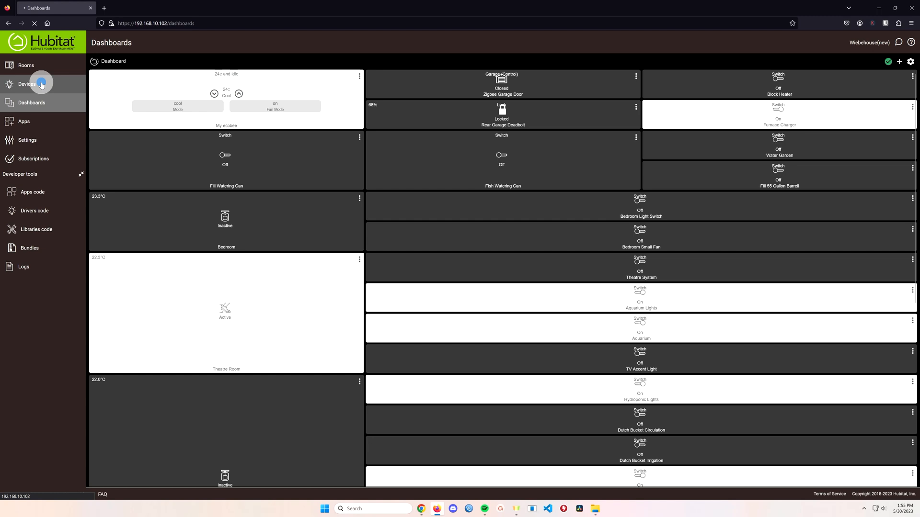
pyautogui.click(26, 84)
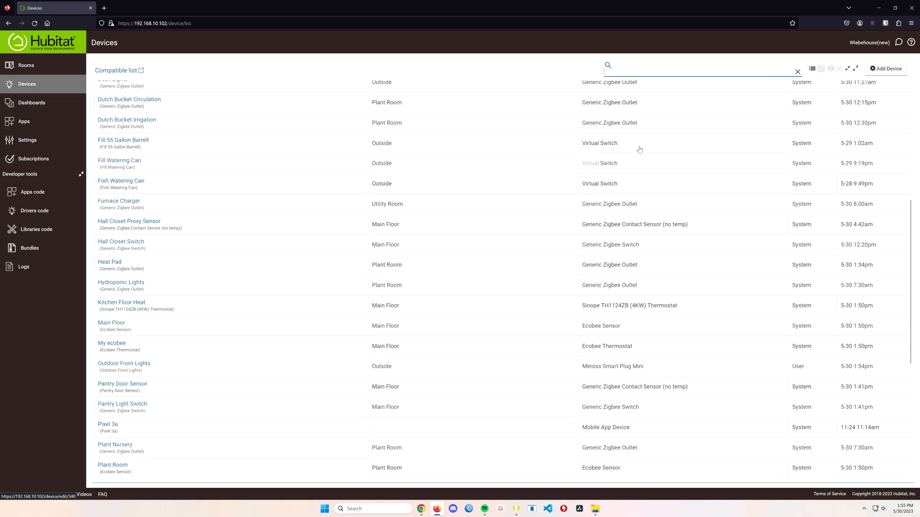
pyautogui.click(885, 69)
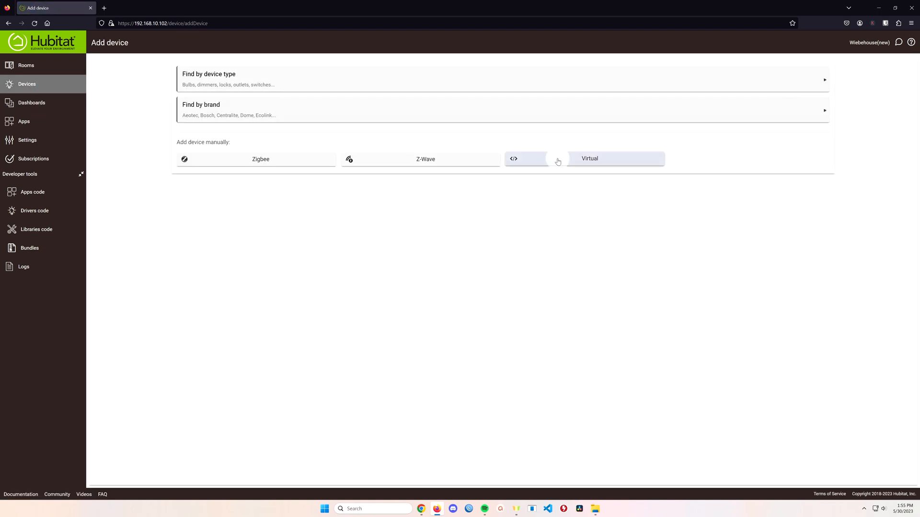
pyautogui.click(590, 159)
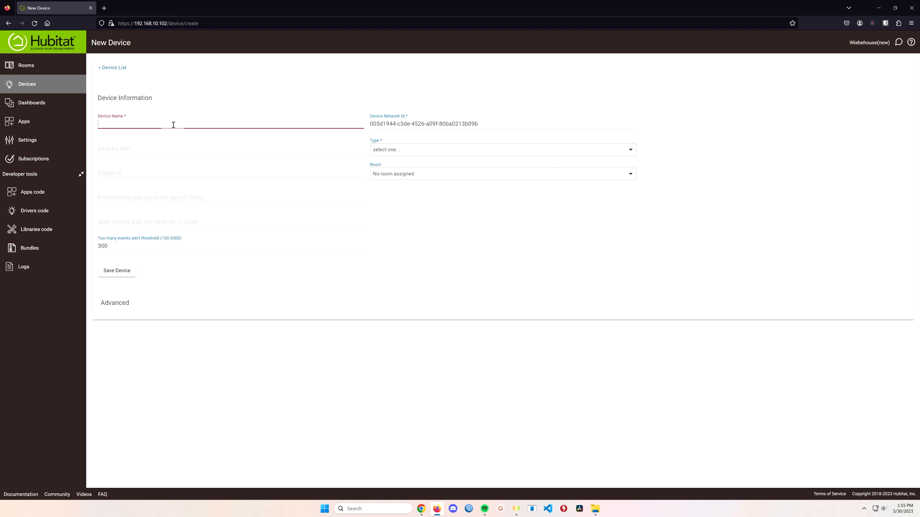
# Name the device 'Test for Youtube' and make it a Virtual Switch
pyautogui.write('Test for')
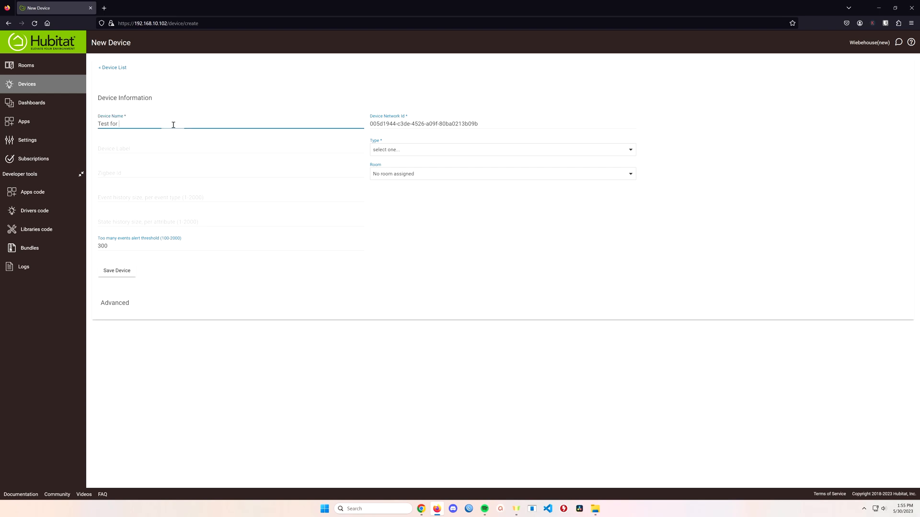
pyautogui.write('Youtube')
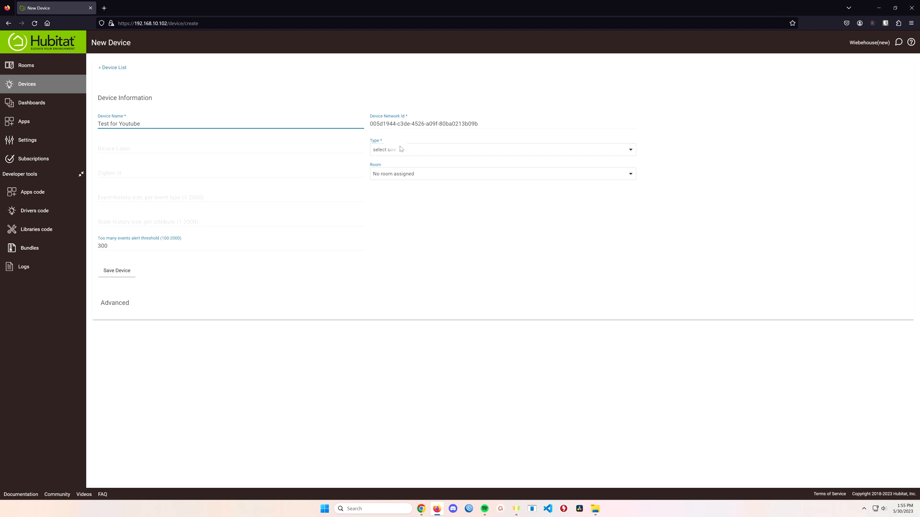
pyautogui.click(501, 150)
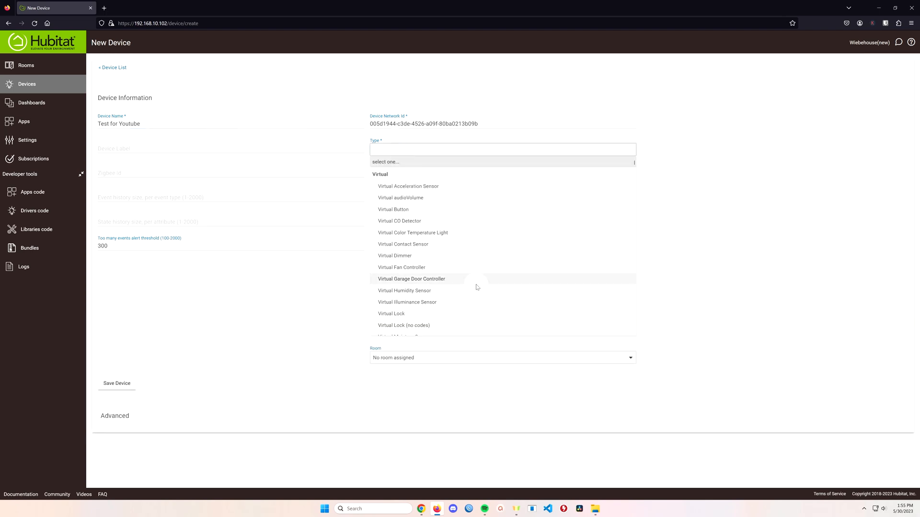
pyautogui.scroll(-3)
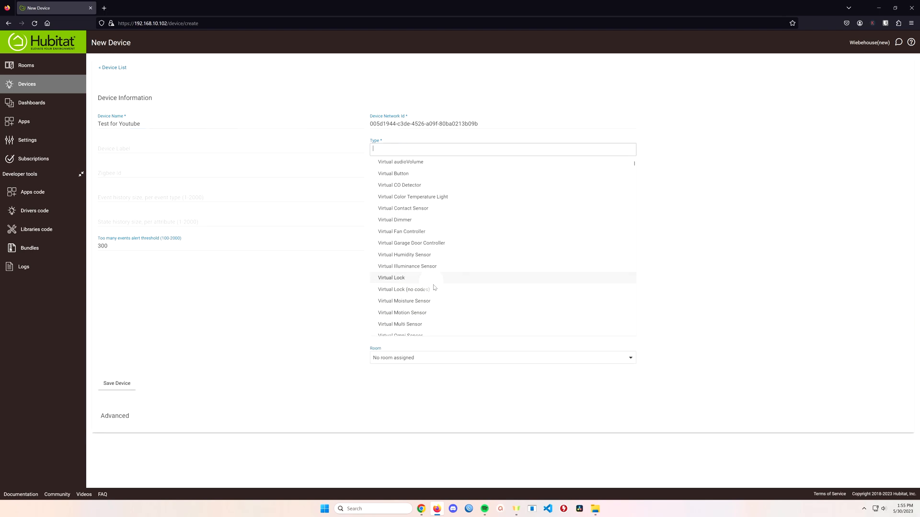
pyautogui.scroll(-3)
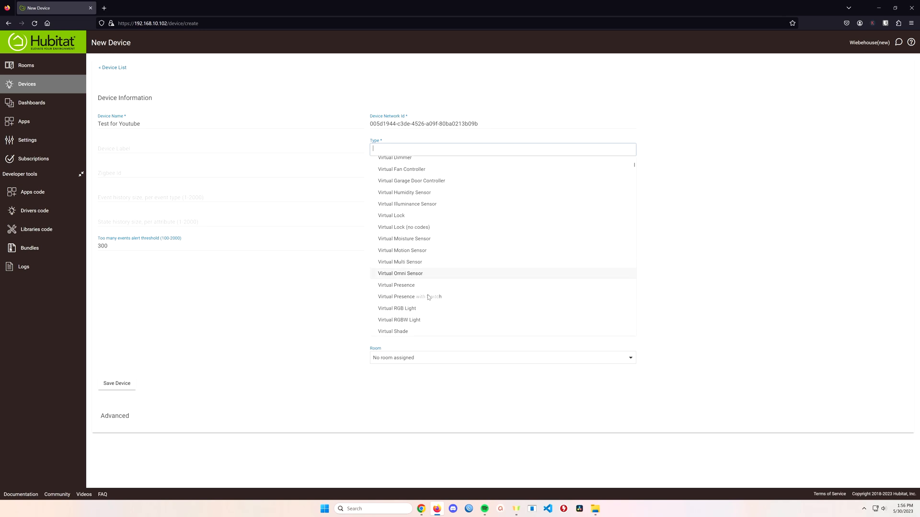
pyautogui.scroll(-3)
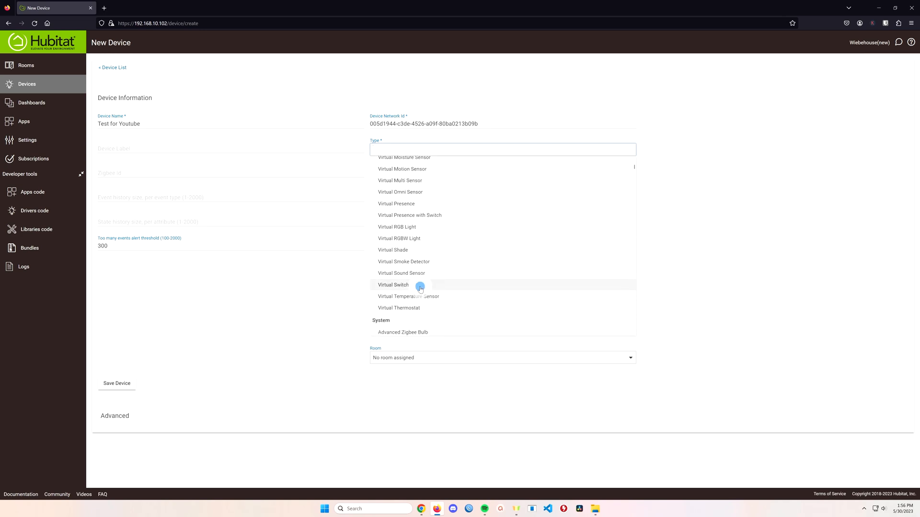
pyautogui.click(393, 285)
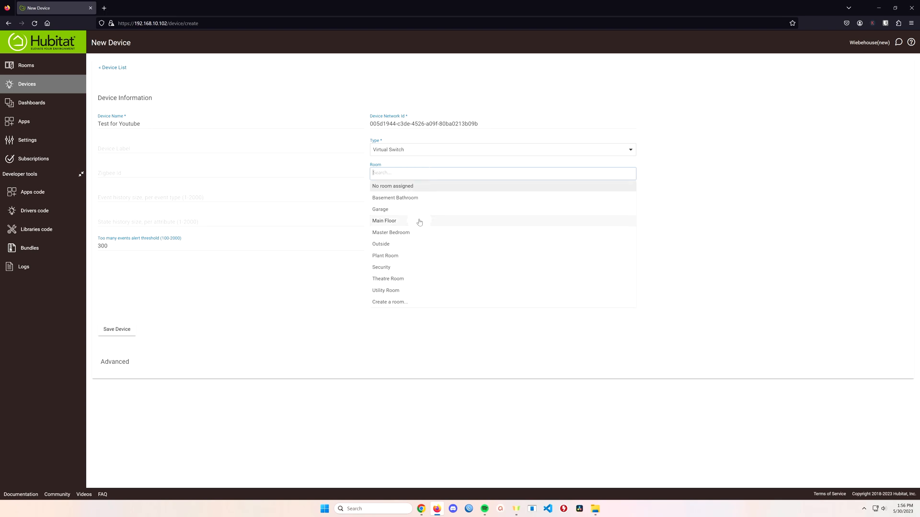
# Assign the new device to the Outside room
pyautogui.click(381, 243)
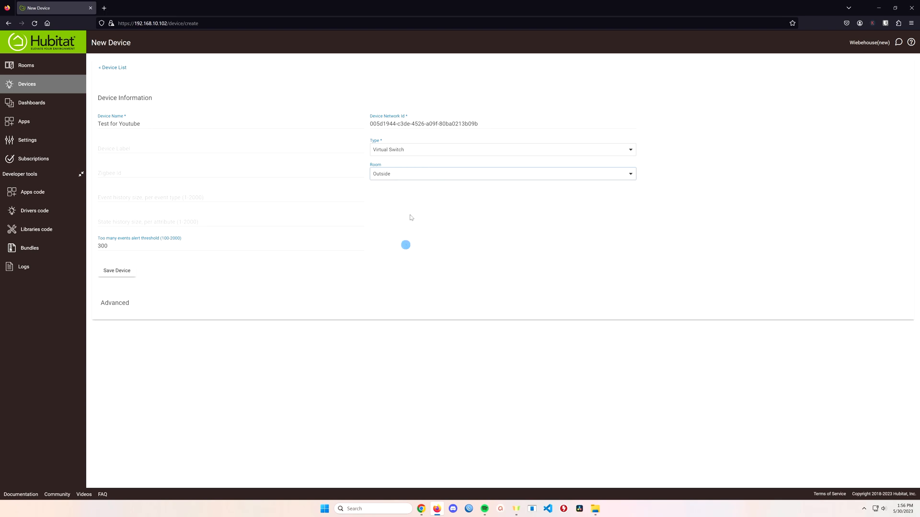
pyautogui.click(116, 270)
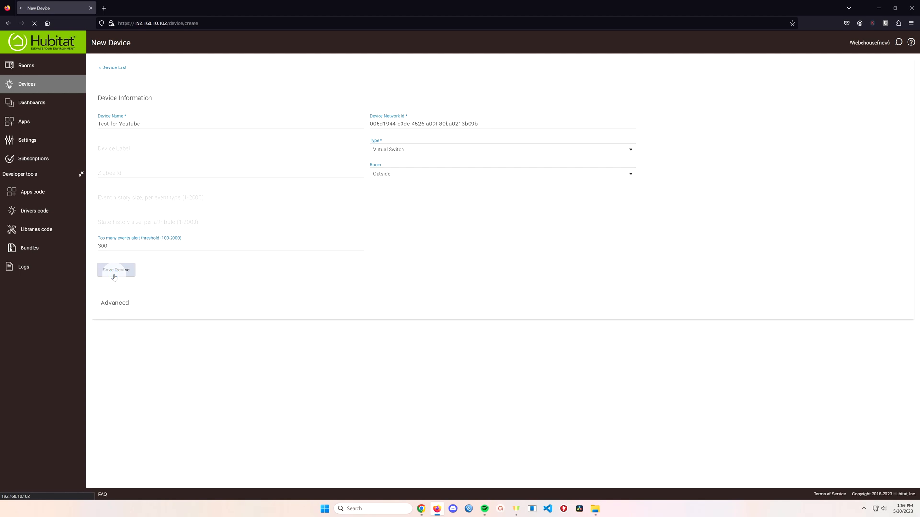
pyautogui.click(116, 270)
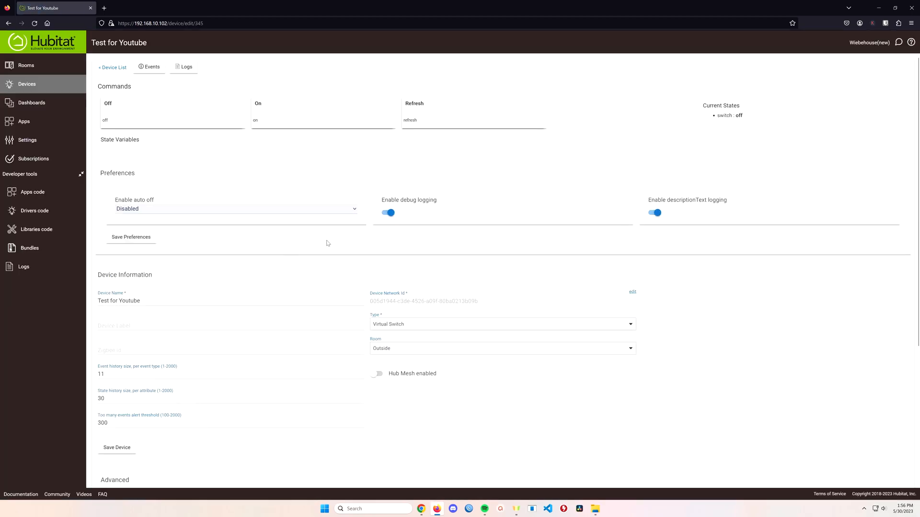
pyautogui.scroll(-3)
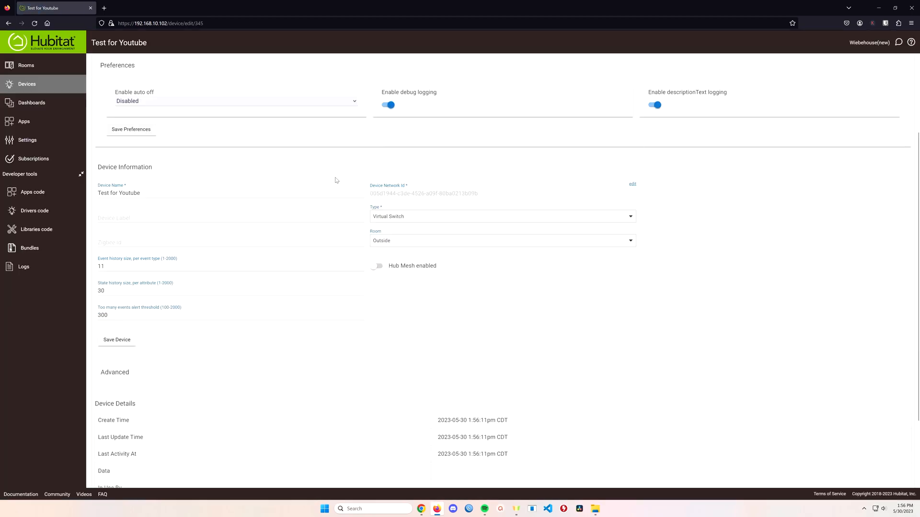
pyautogui.scroll(3)
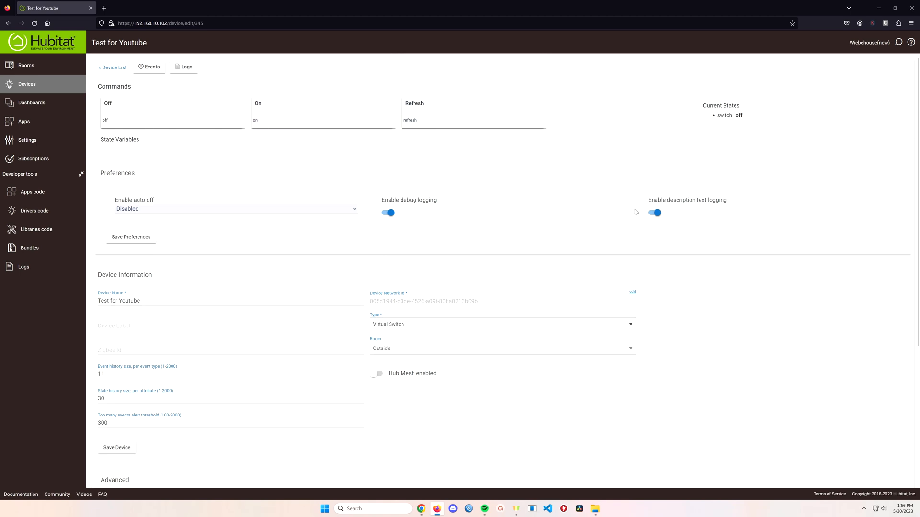
pyautogui.scroll(-3)
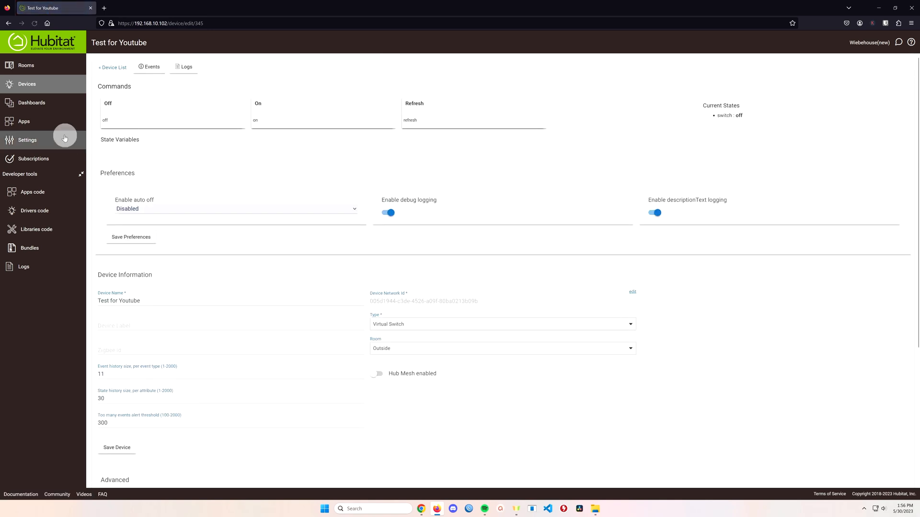
# In Apps, start a new Rule Machine rule named 'Example timer rule' and continue
pyautogui.click(24, 122)
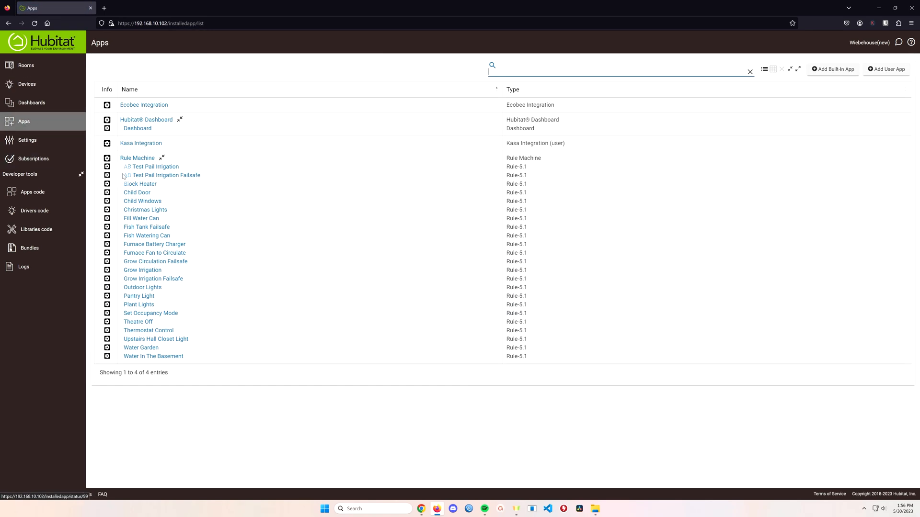
pyautogui.click(137, 159)
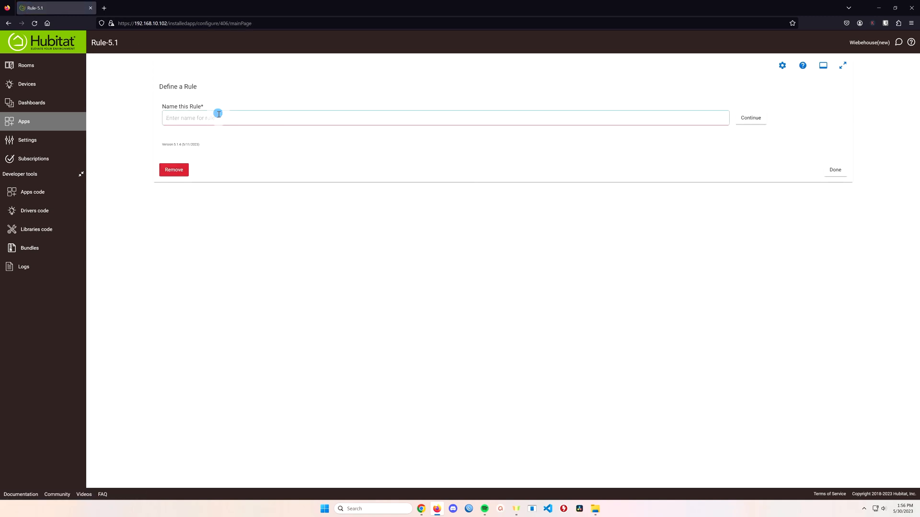
pyautogui.click(749, 117)
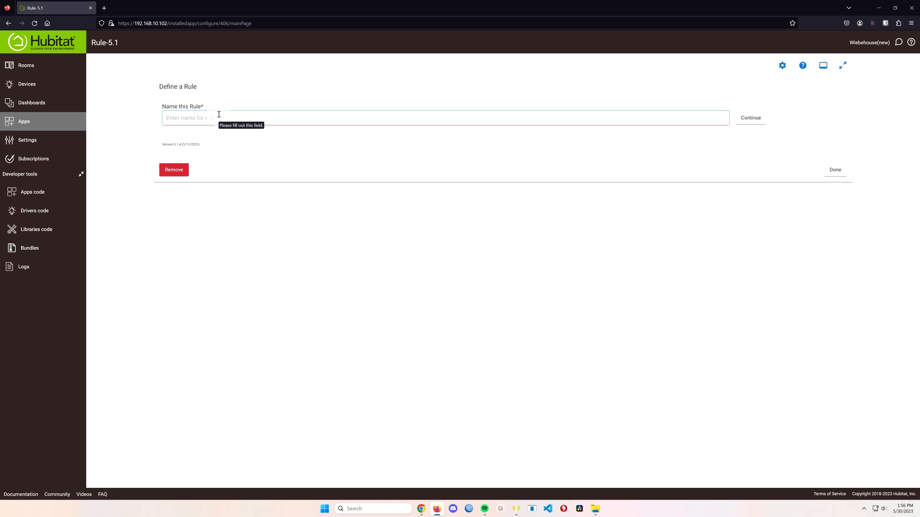
pyautogui.write('Exampl')
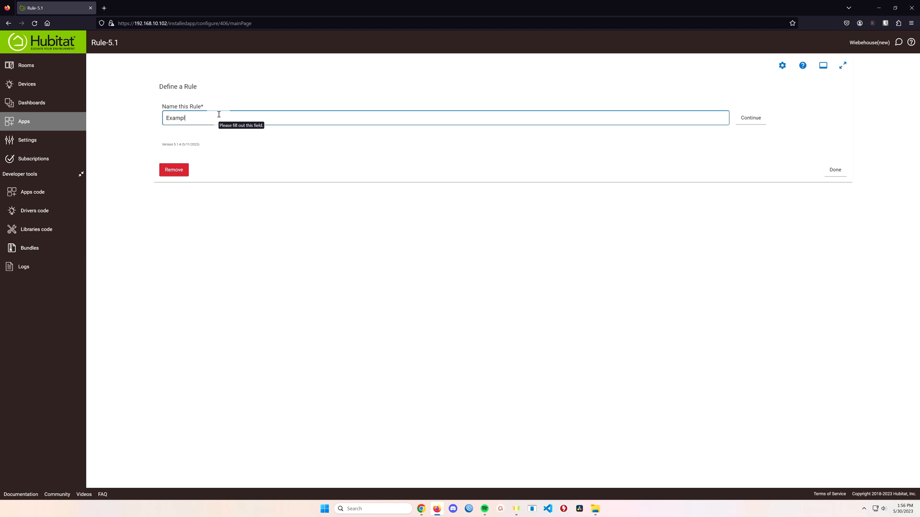
pyautogui.write('e timer rul')
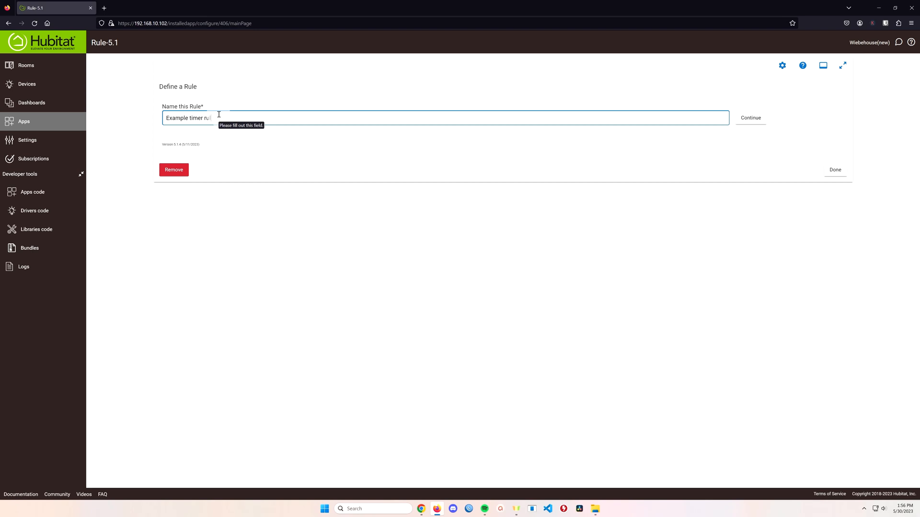
pyautogui.click(750, 118)
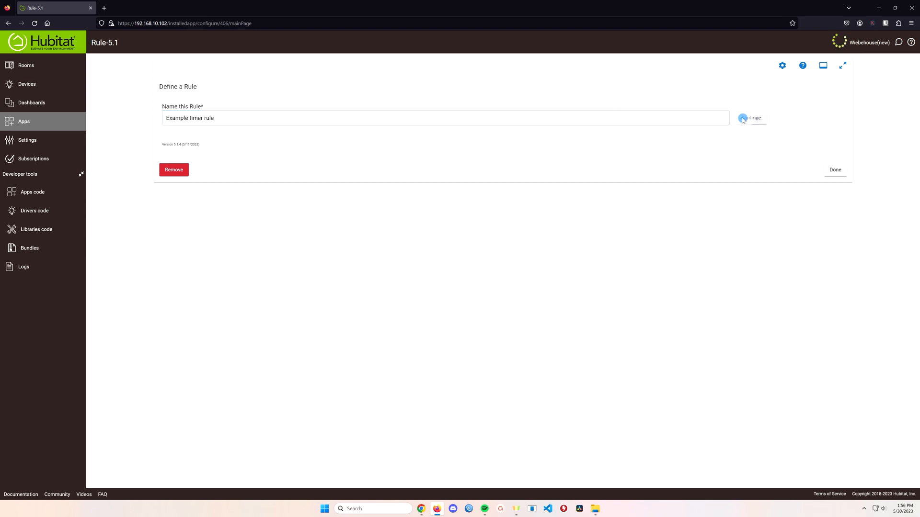
pyautogui.click(755, 118)
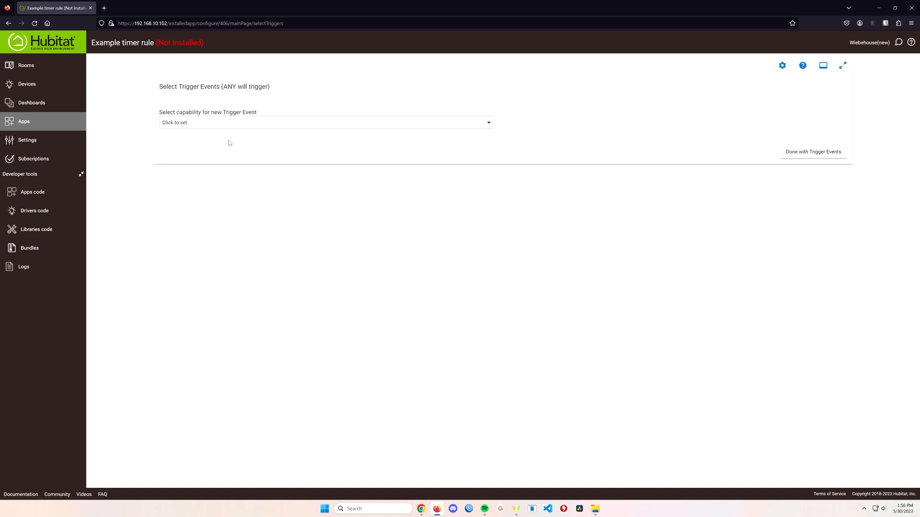
# Base the trigger event on the Switch capability
pyautogui.click(325, 122)
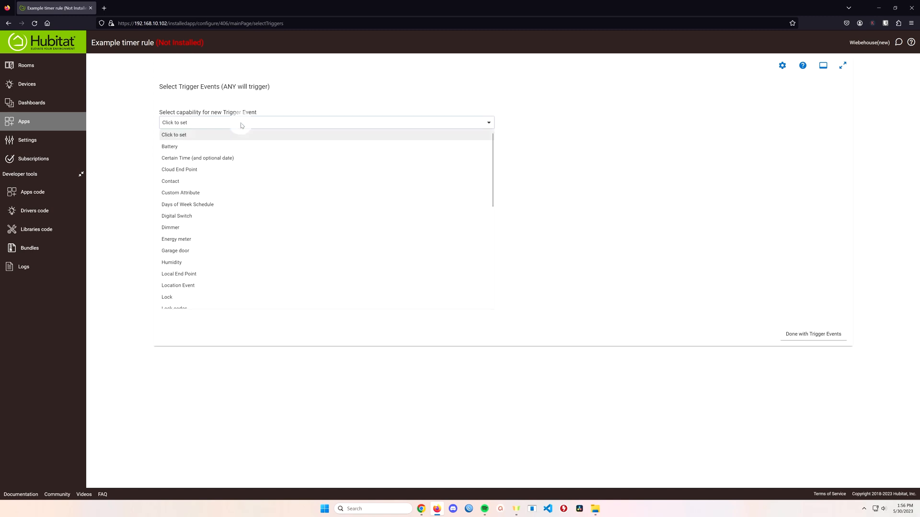
pyautogui.scroll(-3)
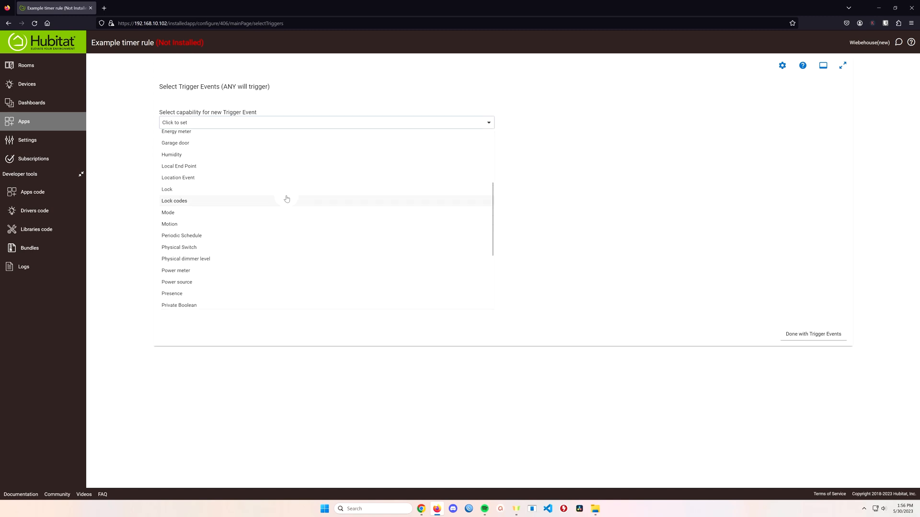
pyautogui.scroll(-3)
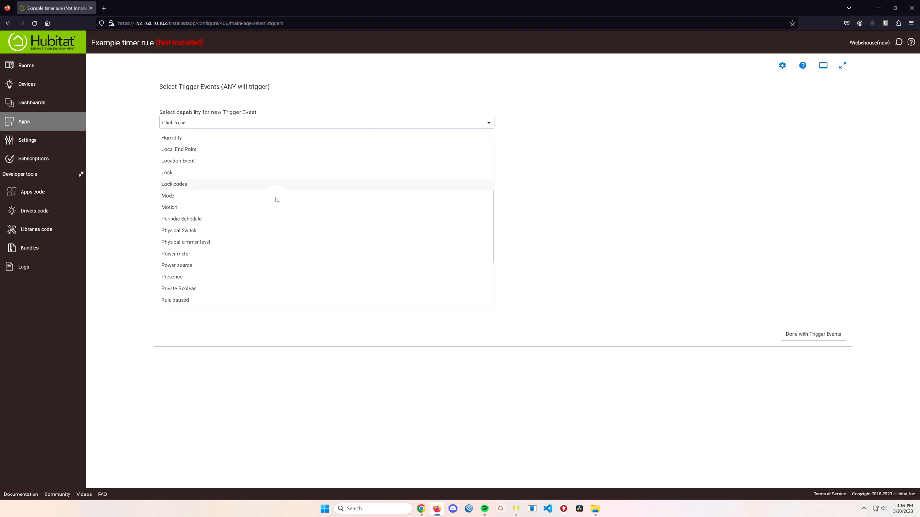
pyautogui.scroll(3)
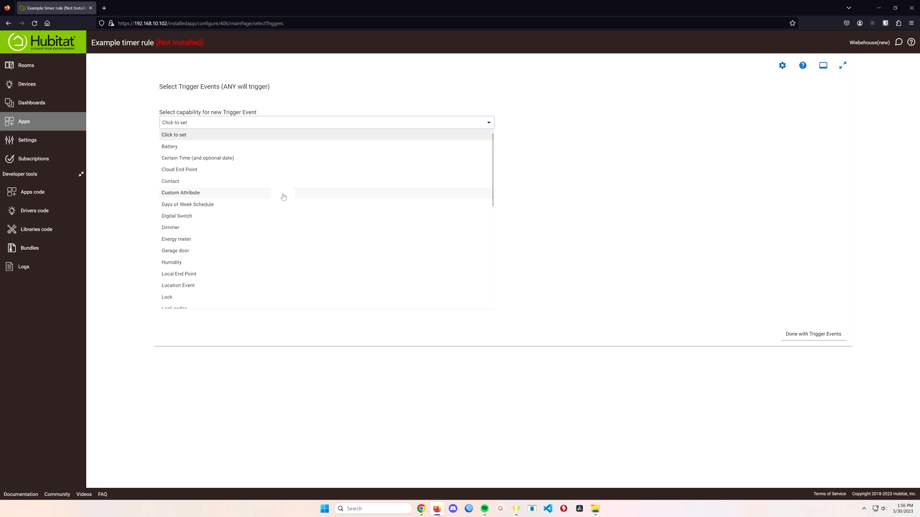
pyautogui.scroll(-3)
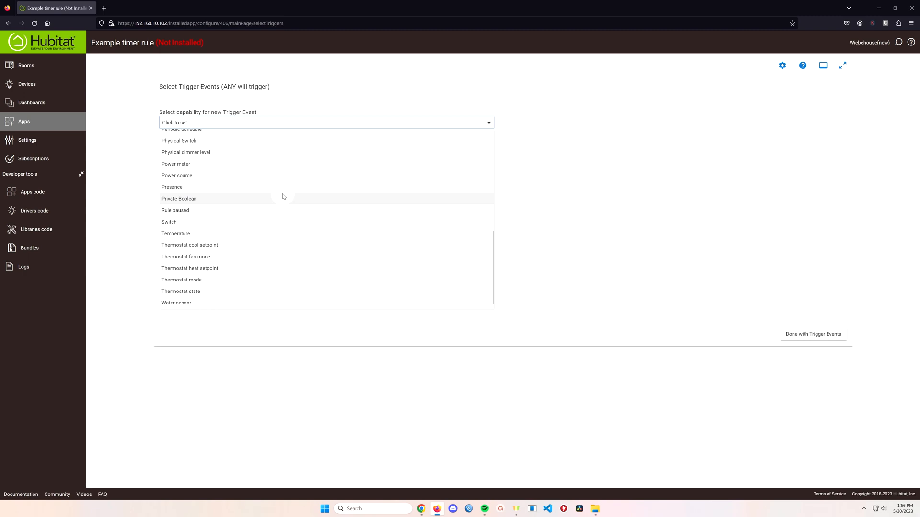
pyautogui.scroll(3)
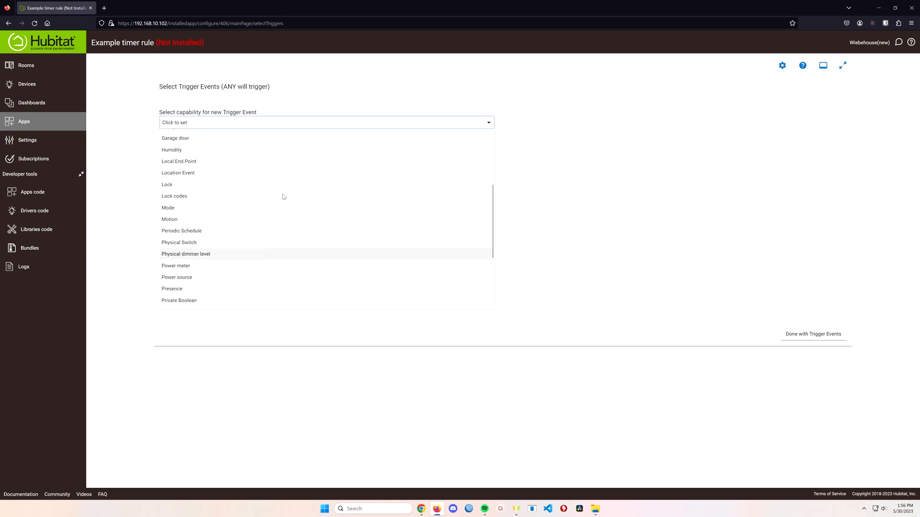
pyautogui.scroll(-3)
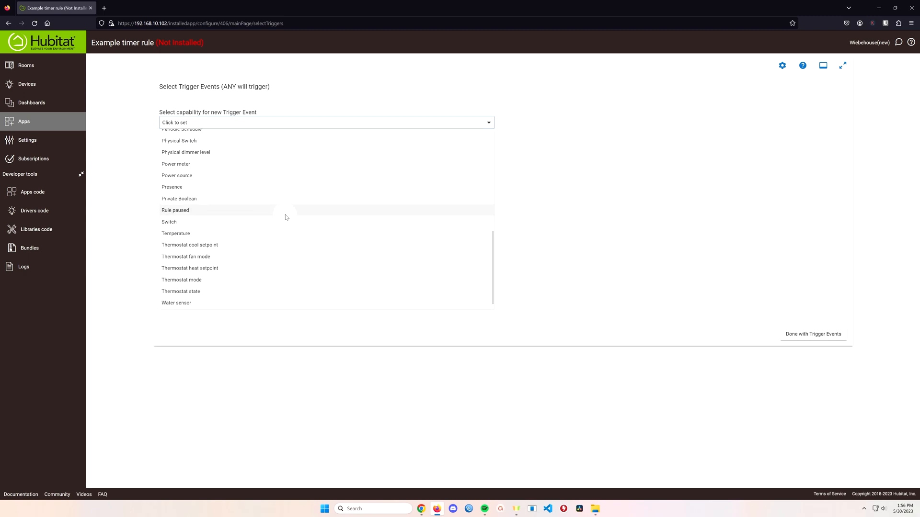
pyautogui.click(168, 222)
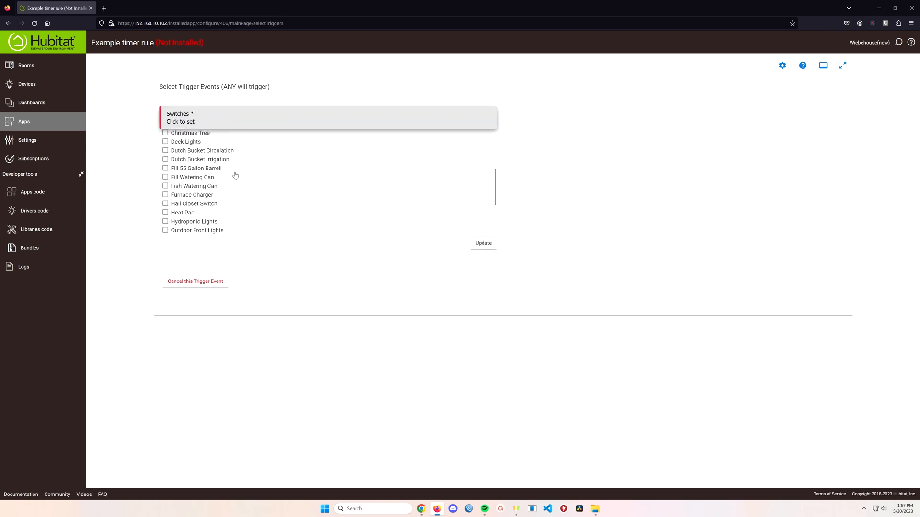
# Make Test for Youtube turning on the trigger and finish the trigger events
pyautogui.scroll(-3)
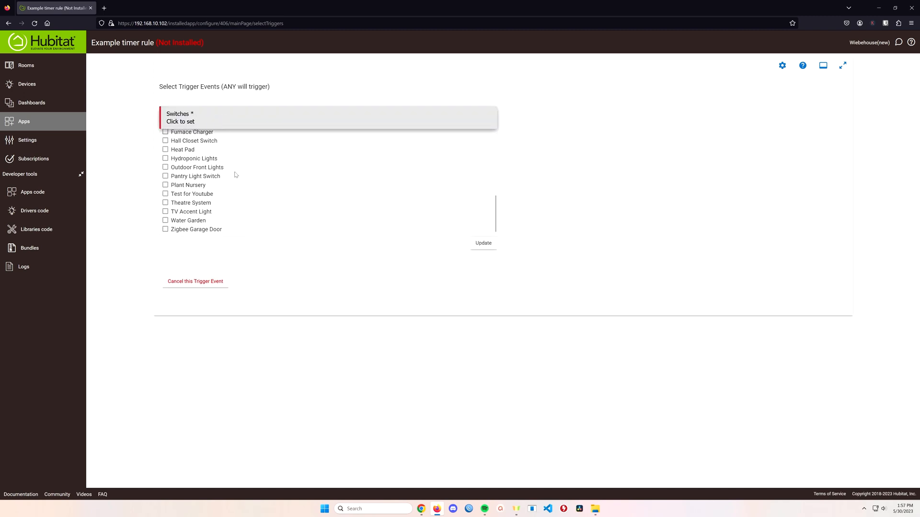
pyautogui.click(165, 193)
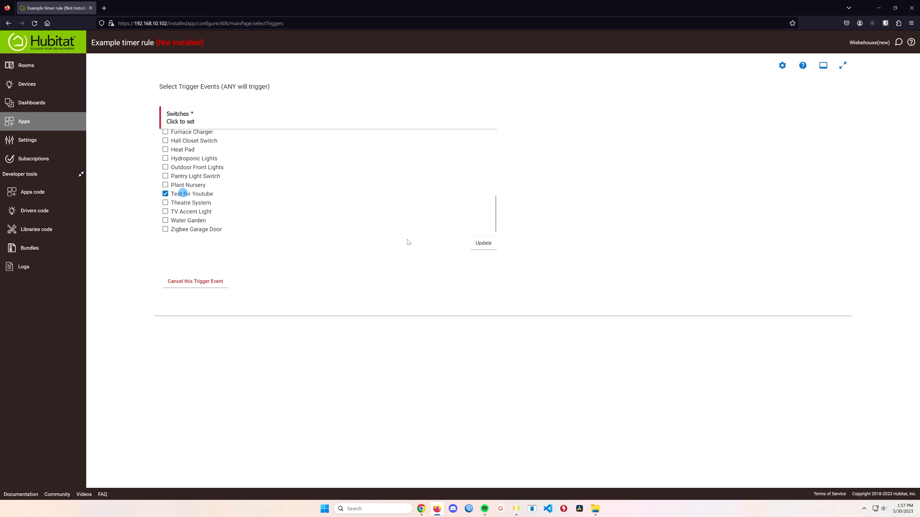
pyautogui.click(483, 242)
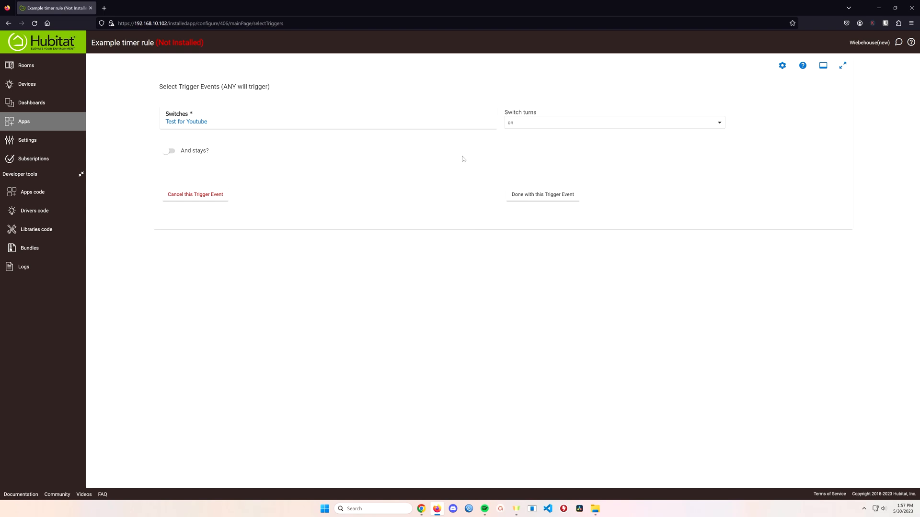
pyautogui.click(541, 194)
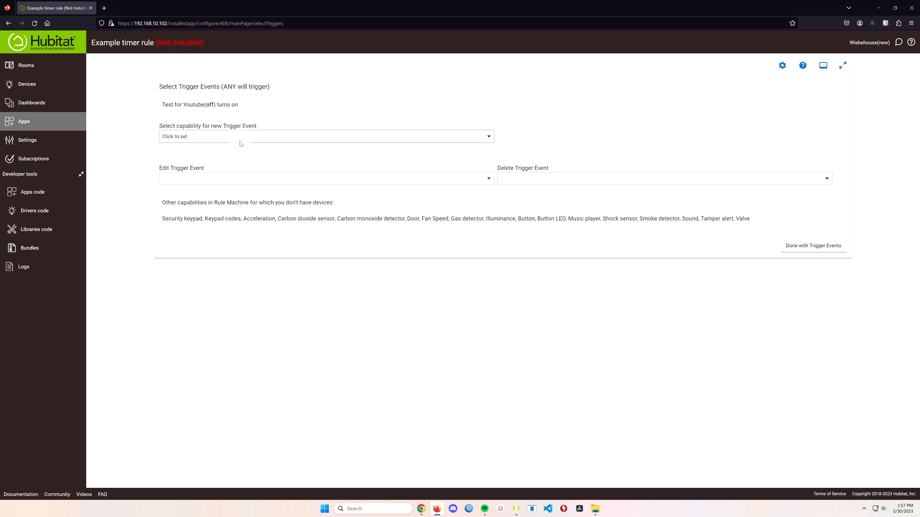
pyautogui.click(813, 245)
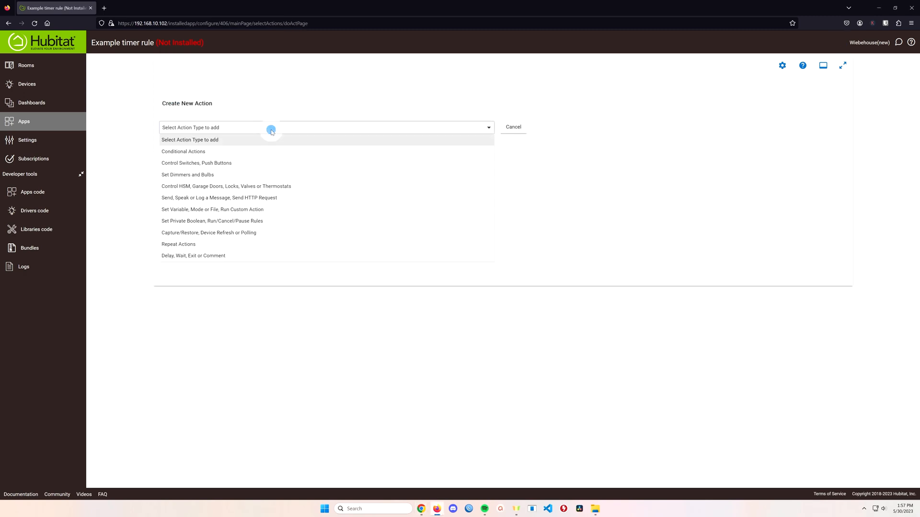
# Add an IF Expression THEN conditional action with a Between two dates condition
pyautogui.click(183, 151)
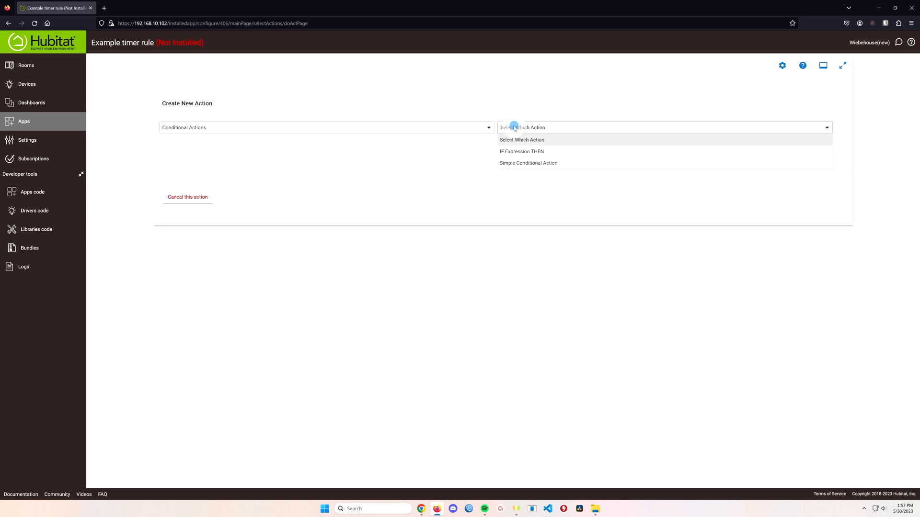
pyautogui.click(521, 151)
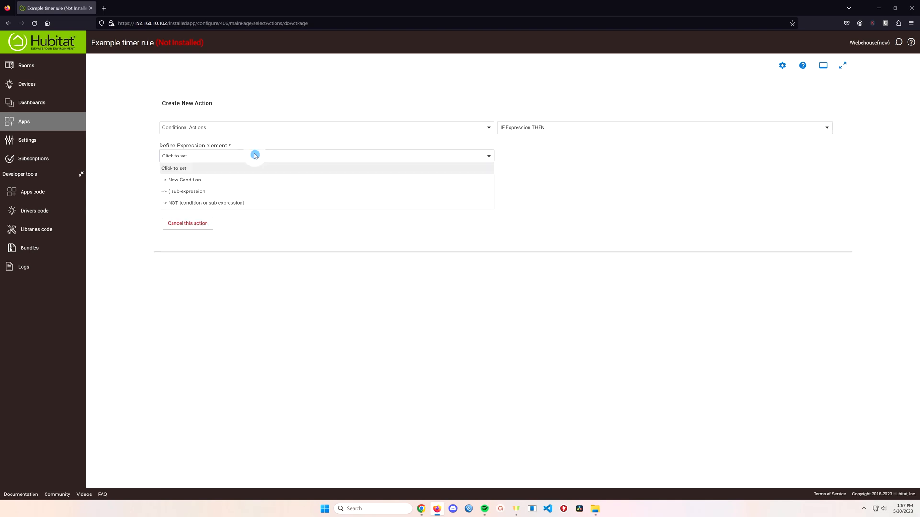
pyautogui.click(181, 179)
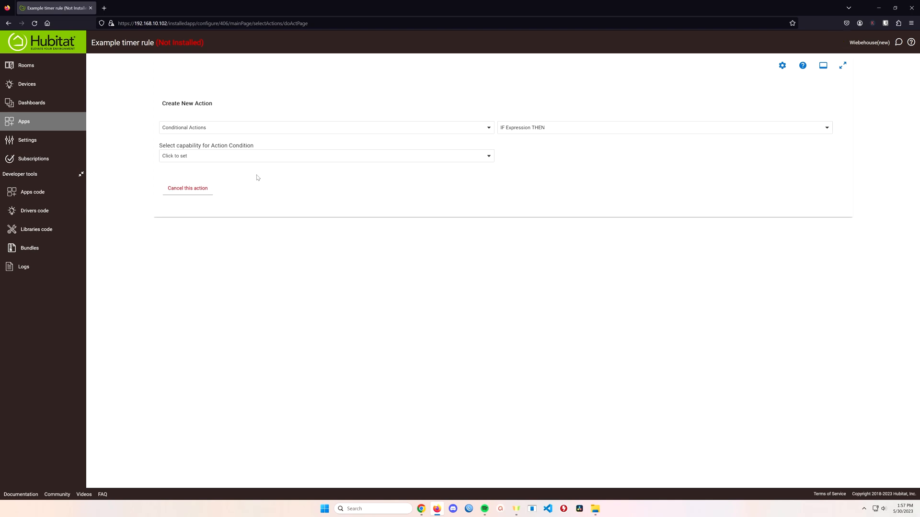
pyautogui.click(325, 156)
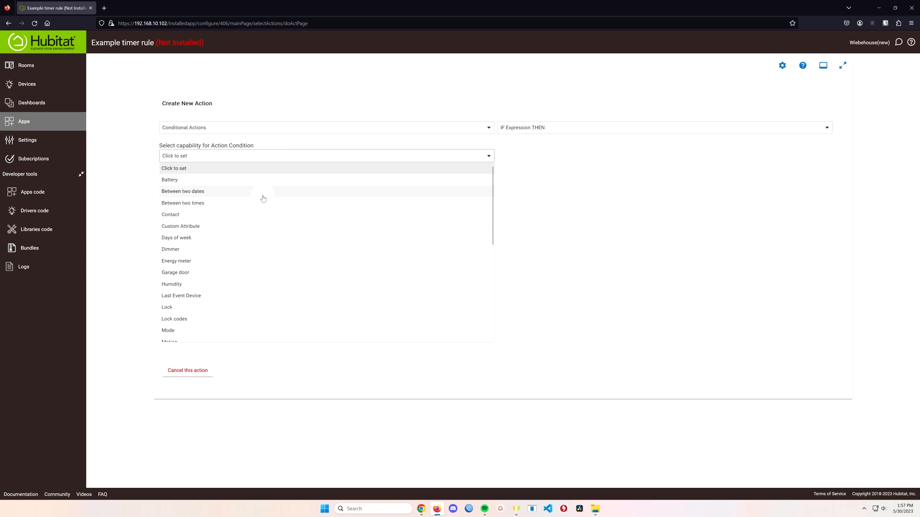
pyautogui.click(182, 190)
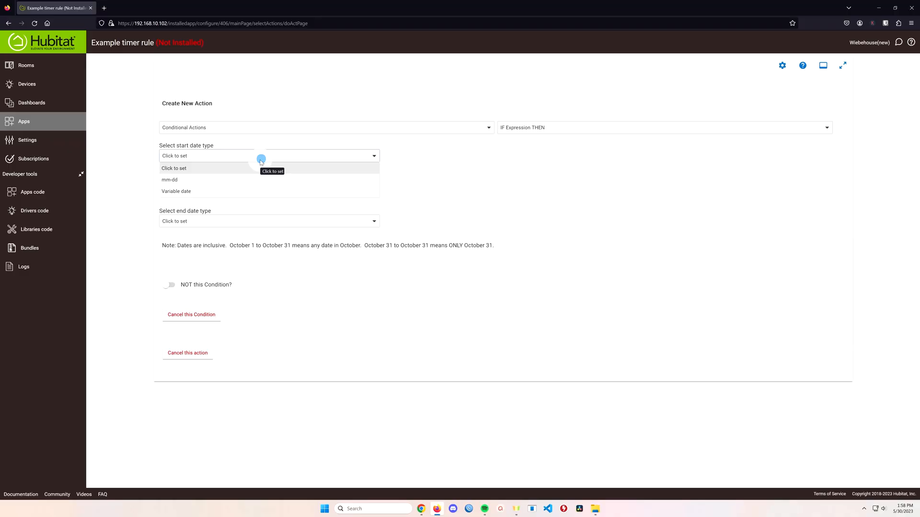
# Set the date range to May 20 through October 15
pyautogui.click(170, 179)
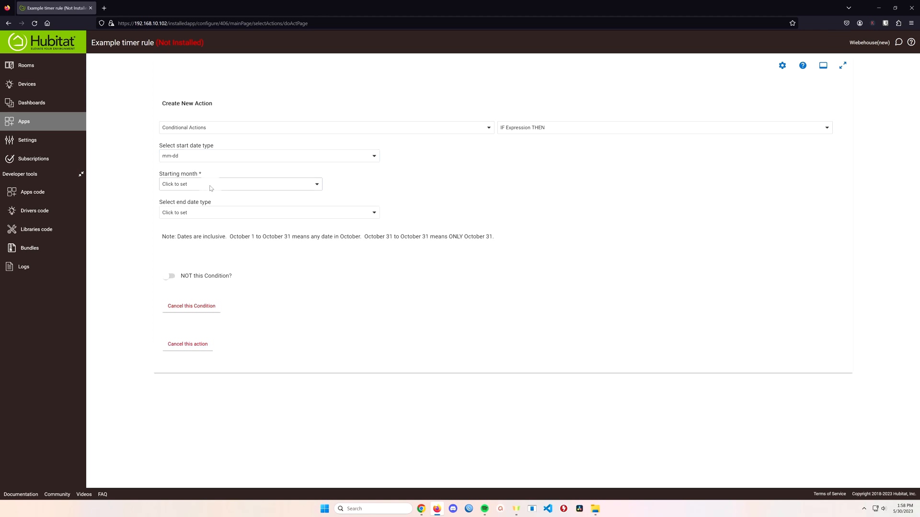
pyautogui.click(239, 184)
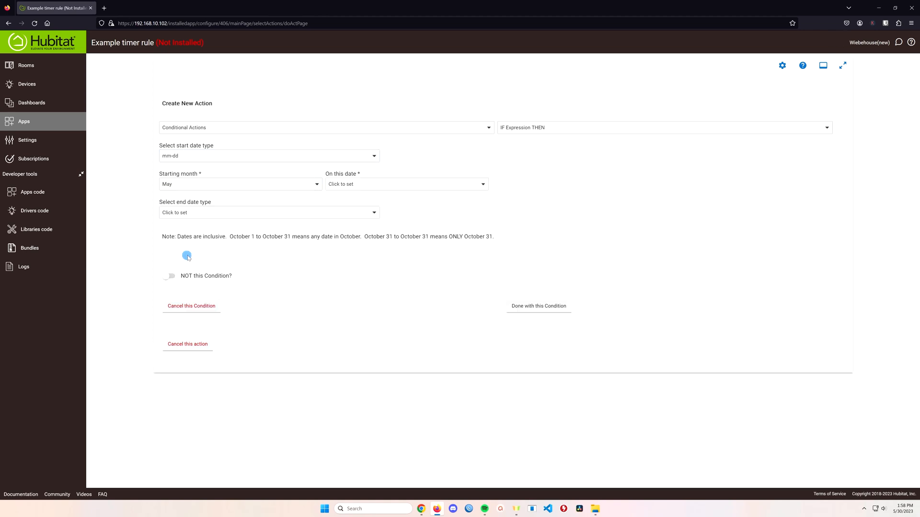
pyautogui.click(406, 184)
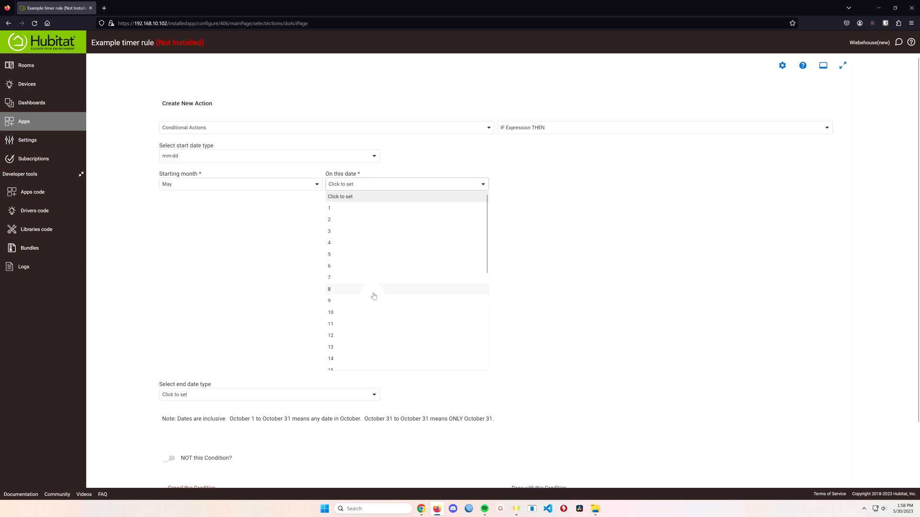
pyautogui.scroll(-3)
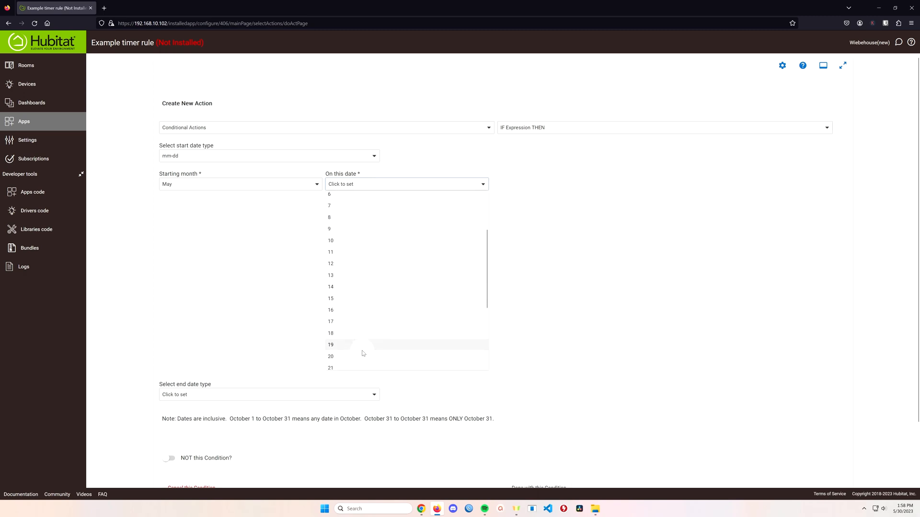
pyautogui.click(331, 356)
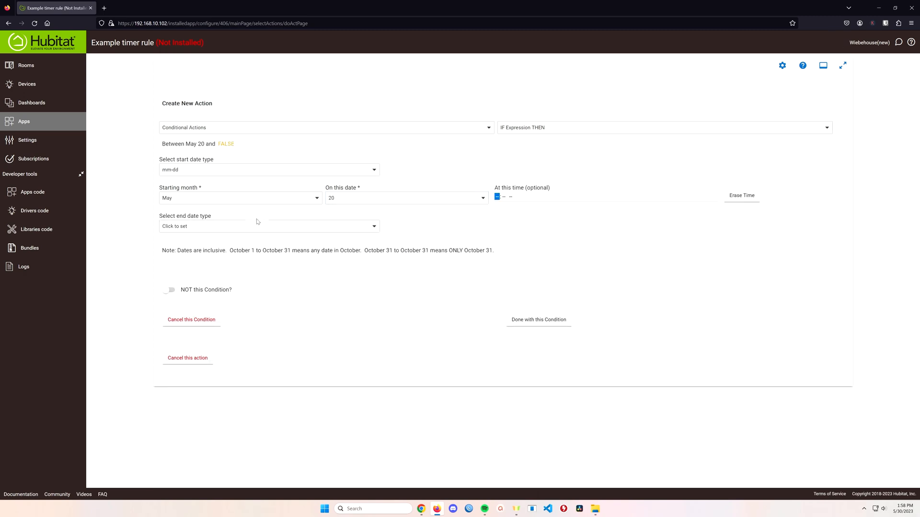
pyautogui.click(269, 226)
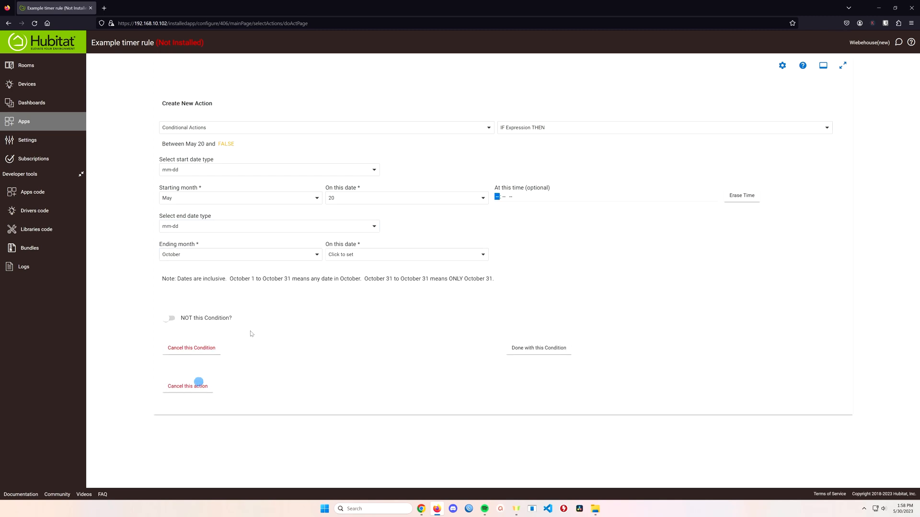
pyautogui.click(406, 254)
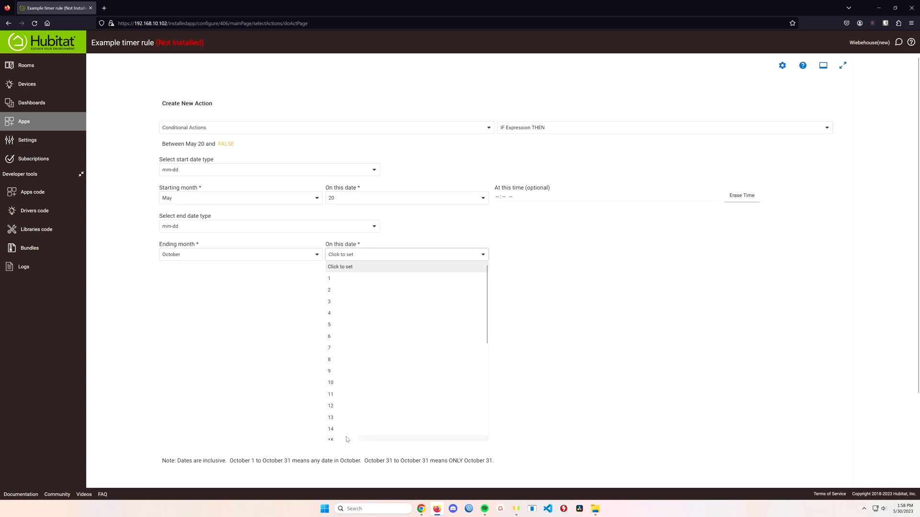
pyautogui.click(331, 440)
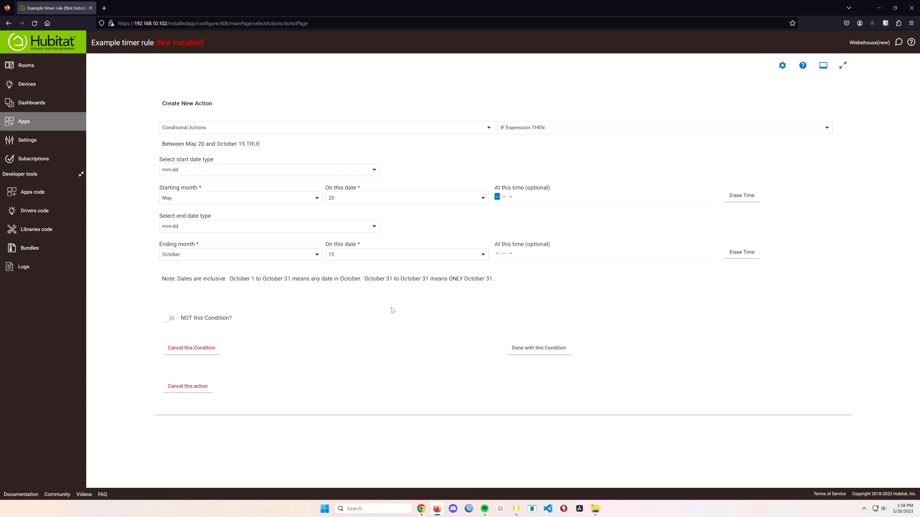
pyautogui.moveTo(386, 309)
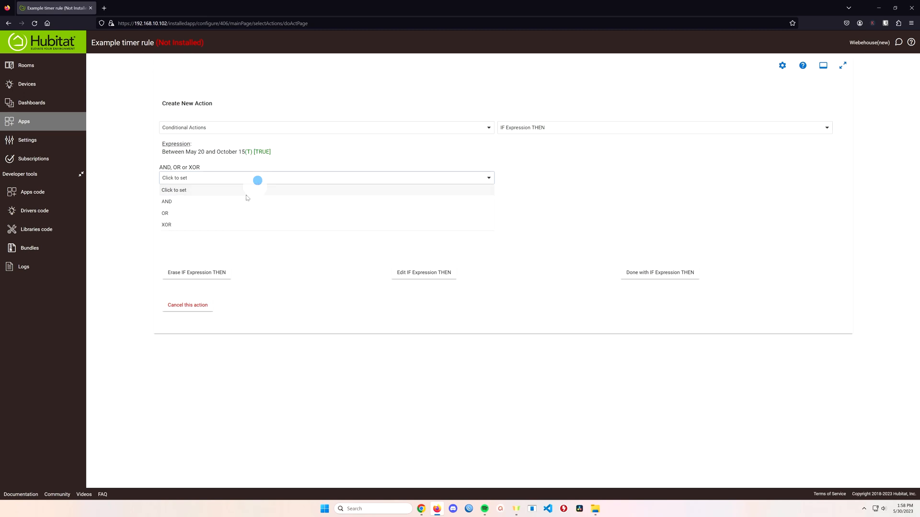
# AND a condition that Test for Youtube is on, then finish the IF expression
pyautogui.click(166, 202)
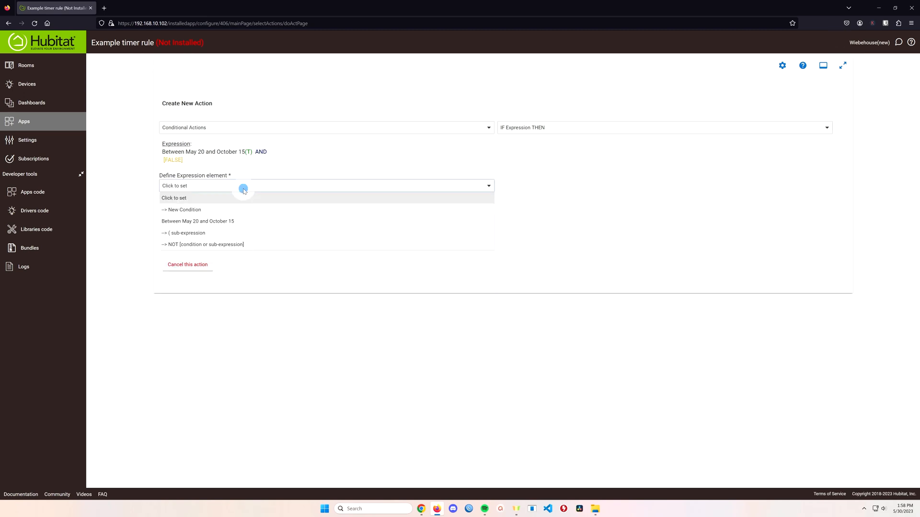
pyautogui.click(181, 210)
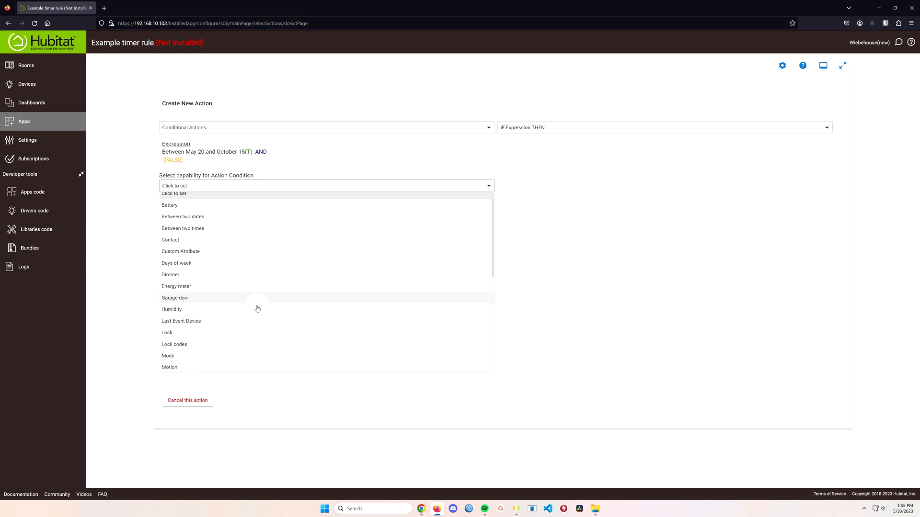
pyautogui.scroll(-3)
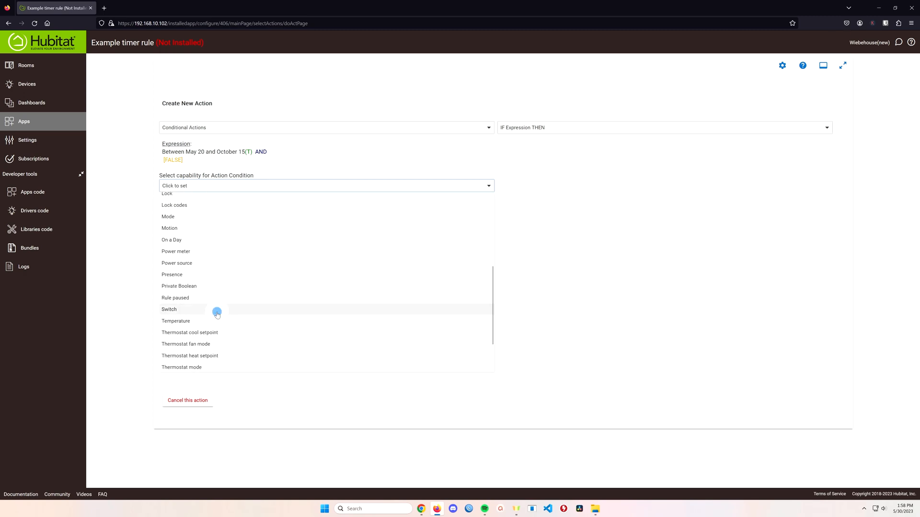
pyautogui.click(168, 310)
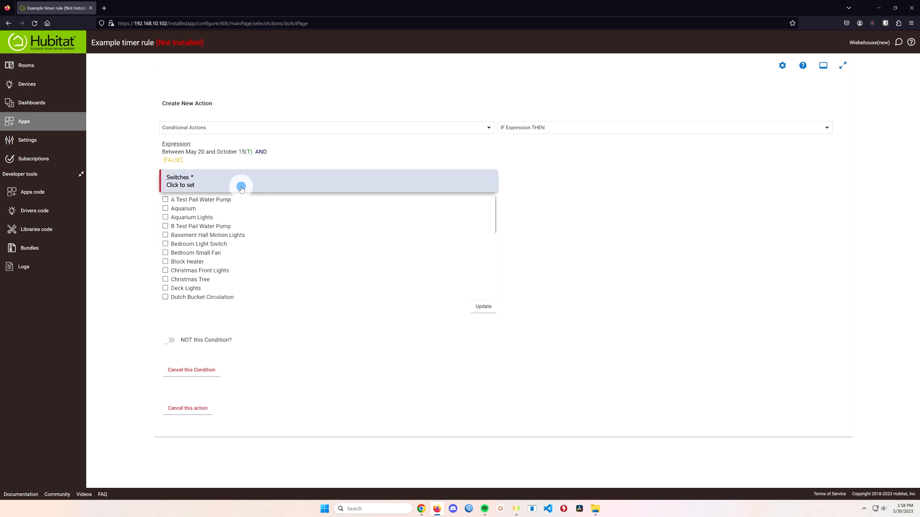
pyautogui.click(166, 257)
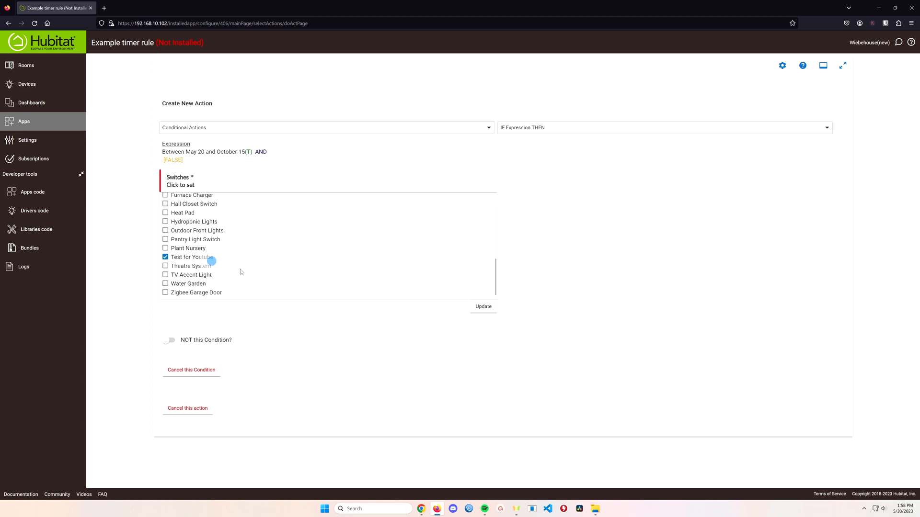
pyautogui.click(483, 307)
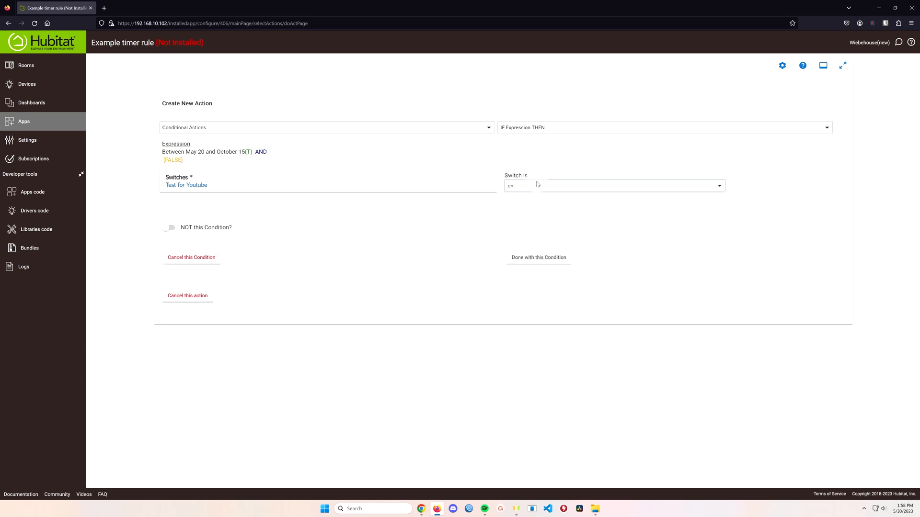
pyautogui.click(538, 257)
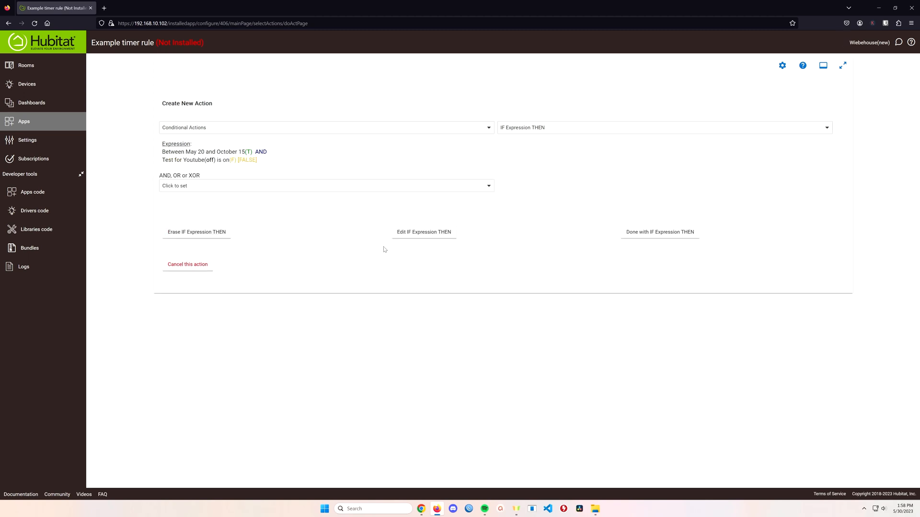
pyautogui.click(659, 232)
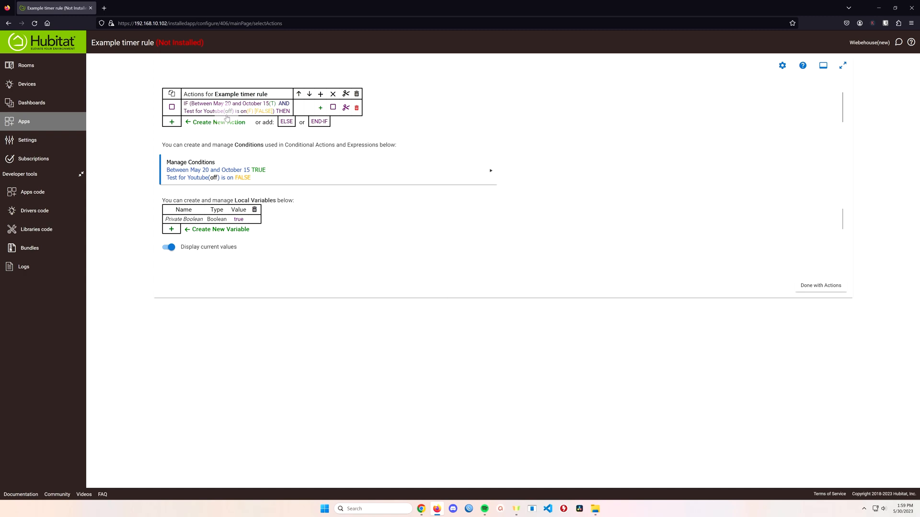
pyautogui.moveTo(226, 122)
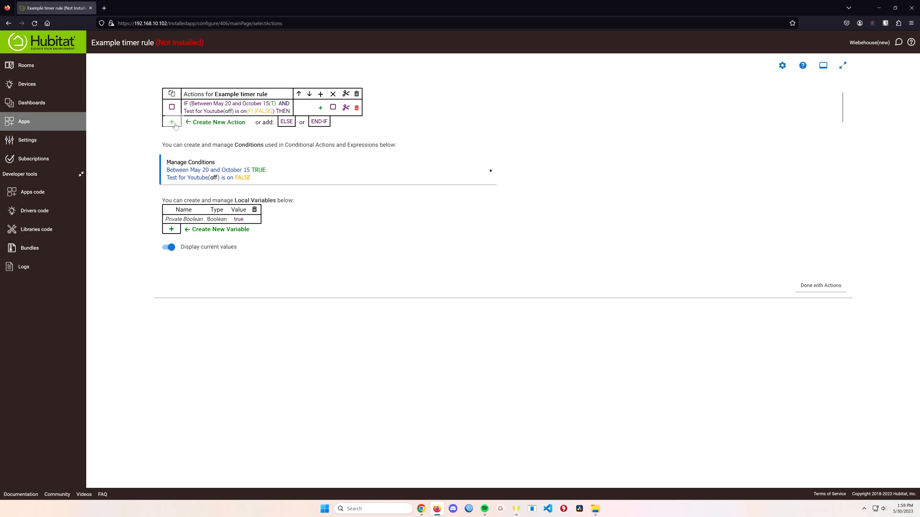
# Start adding a new action beneath the IF line
pyautogui.click(218, 122)
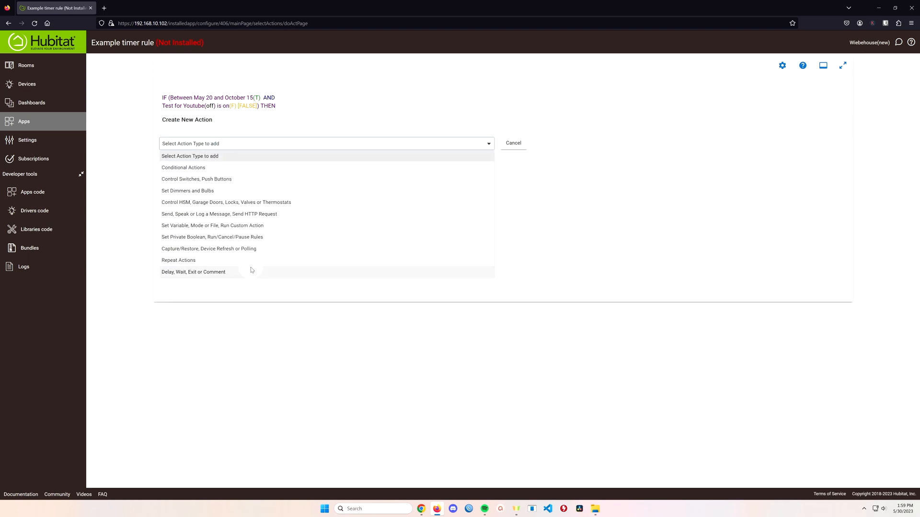
pyautogui.moveTo(196, 180)
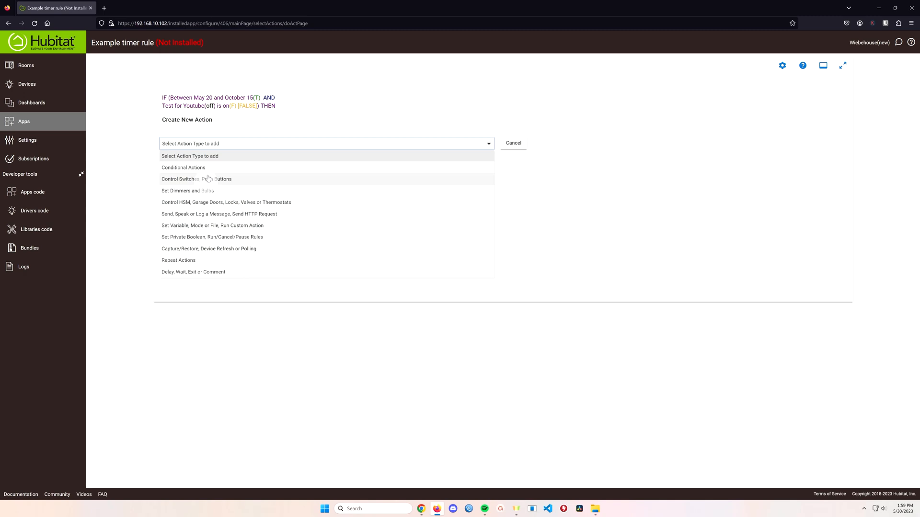
# Add a Turn switches on/off action that turns Block Heater on
pyautogui.click(196, 179)
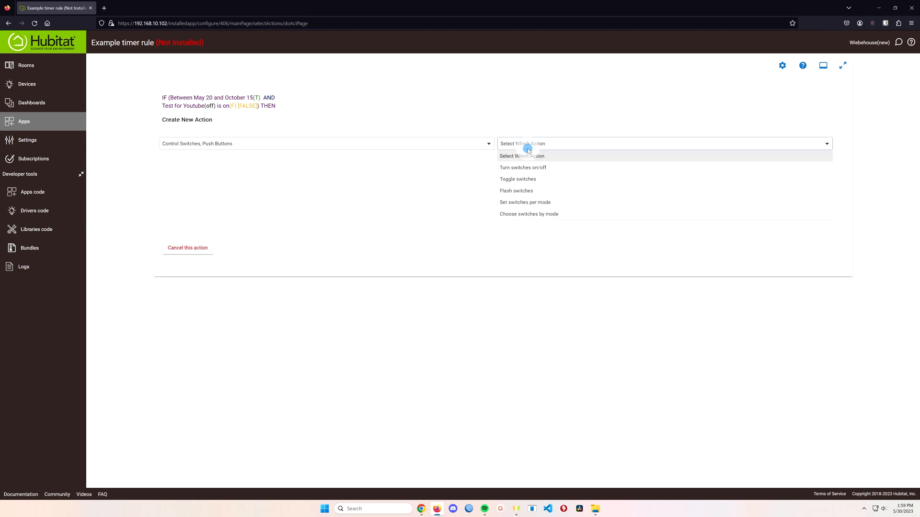
pyautogui.click(523, 168)
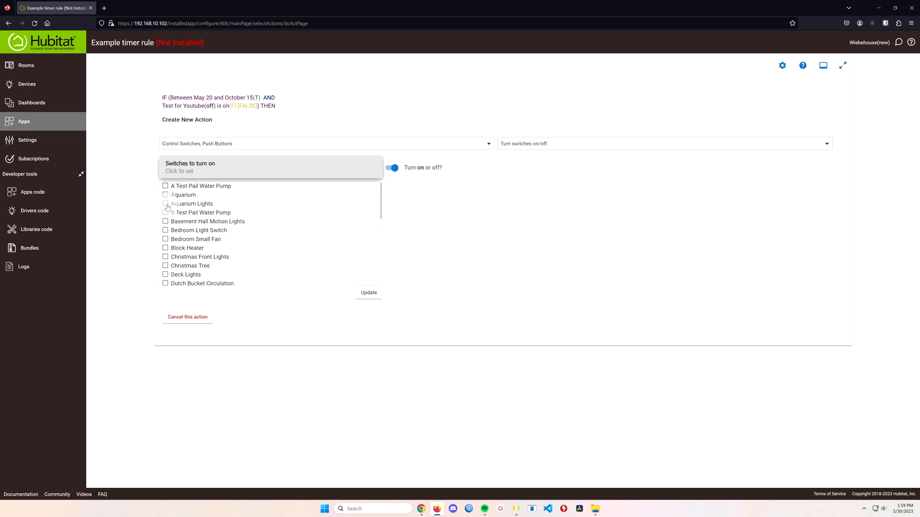
pyautogui.scroll(-3)
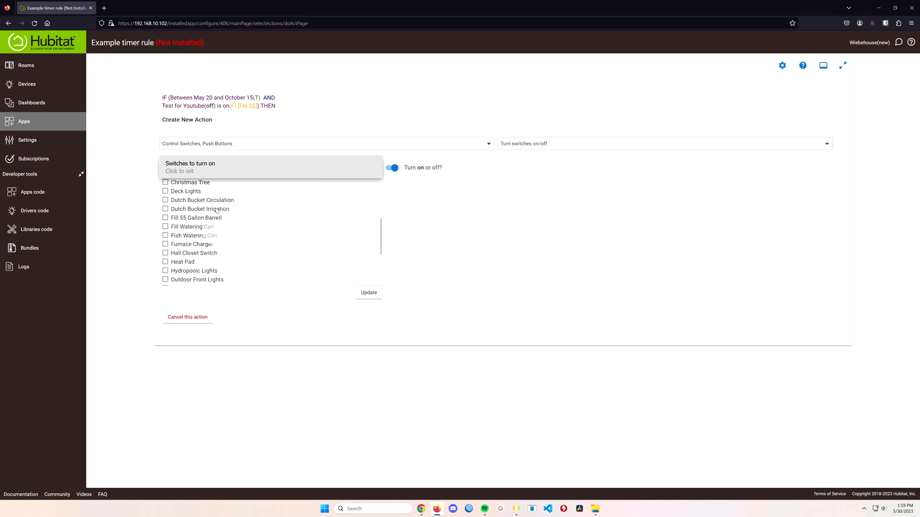
pyautogui.scroll(3)
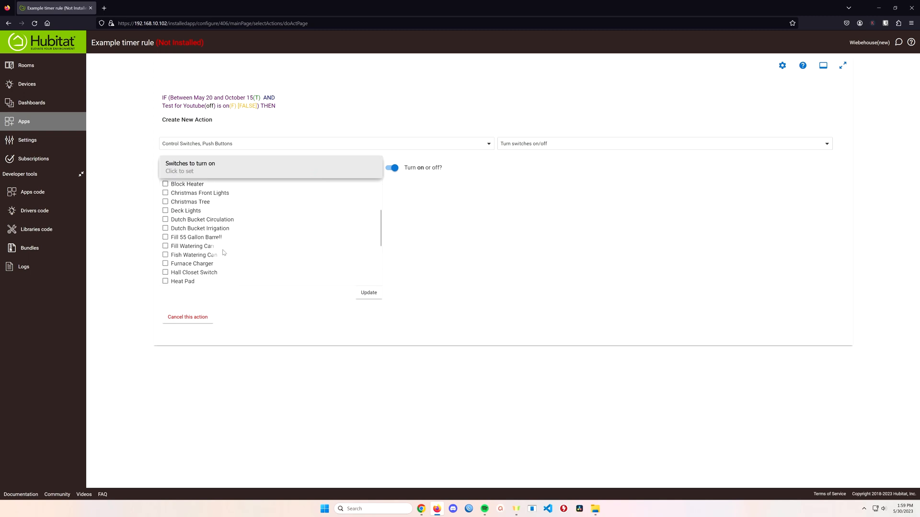
pyautogui.scroll(-3)
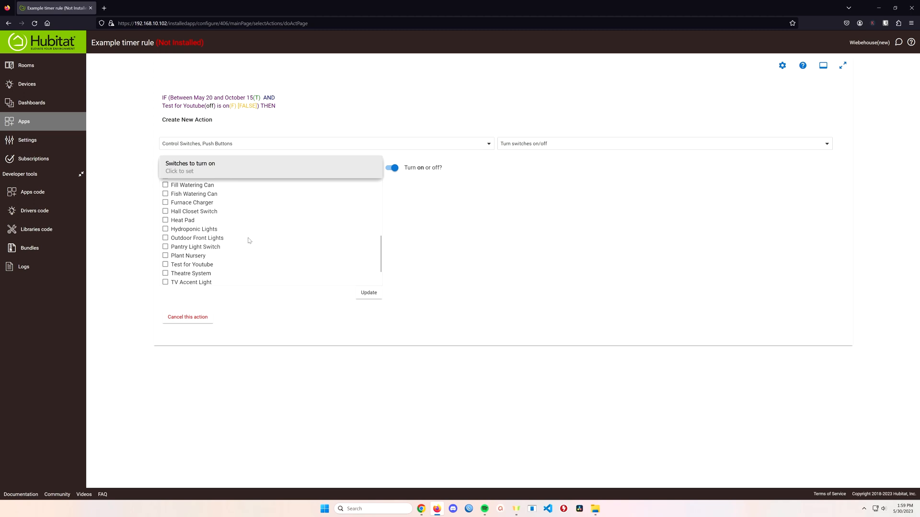
pyautogui.scroll(3)
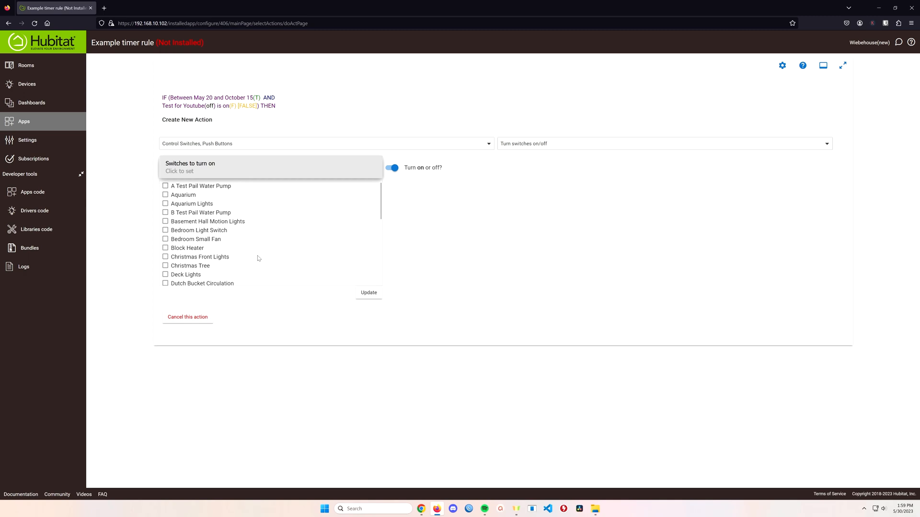
pyautogui.moveTo(198, 234)
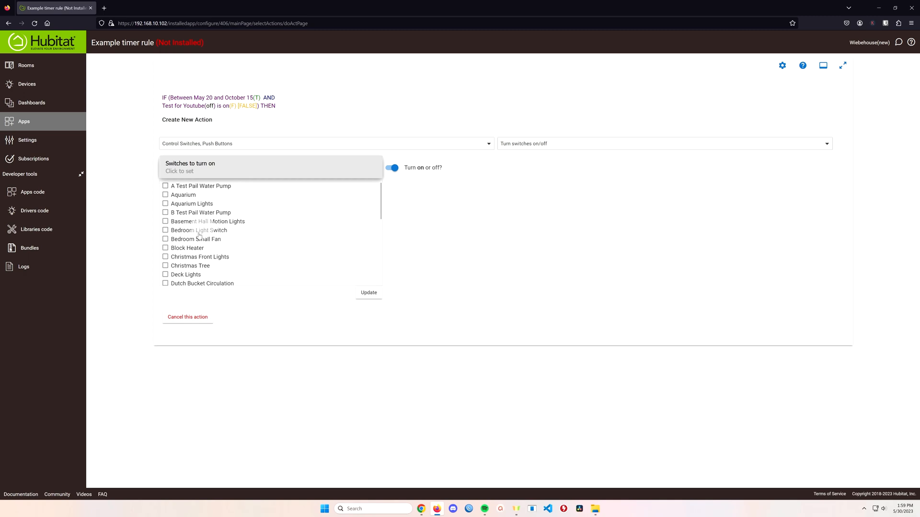
pyautogui.click(187, 247)
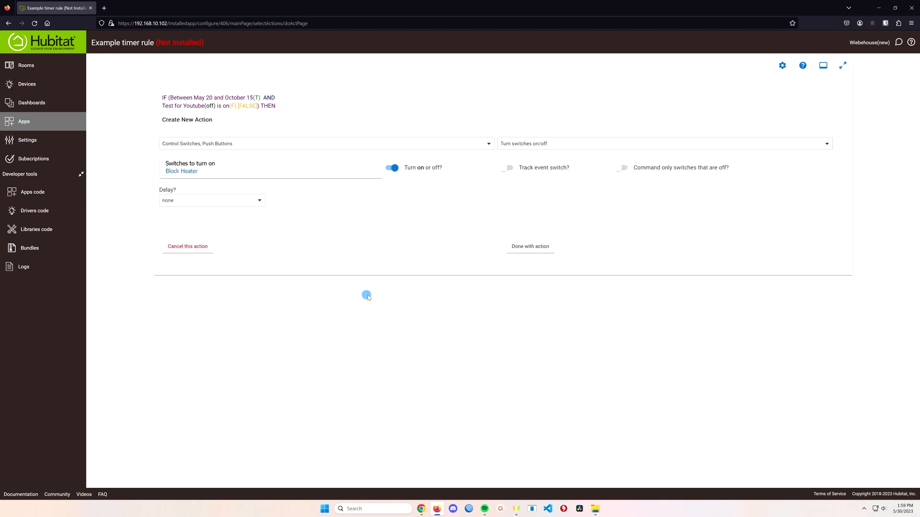
pyautogui.click(529, 247)
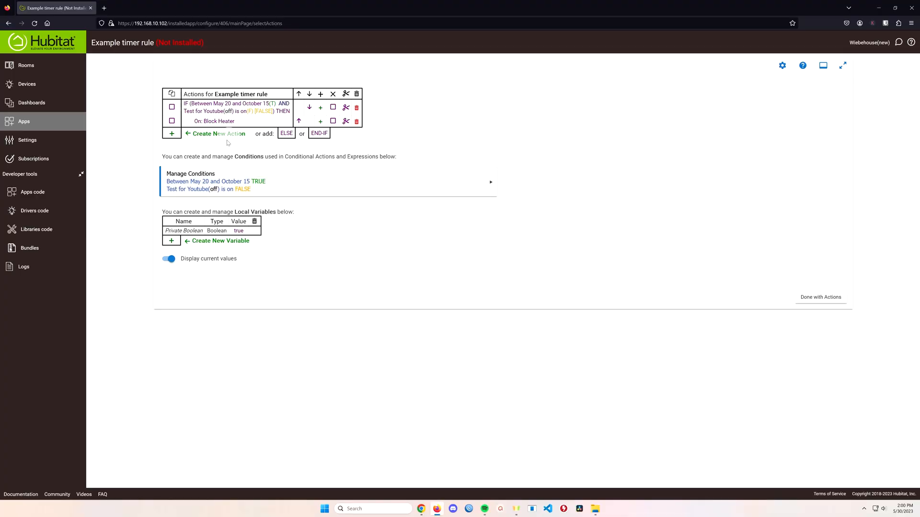
# Add a Delay Actions step of 50 seconds after the Block Heater action
pyautogui.click(218, 133)
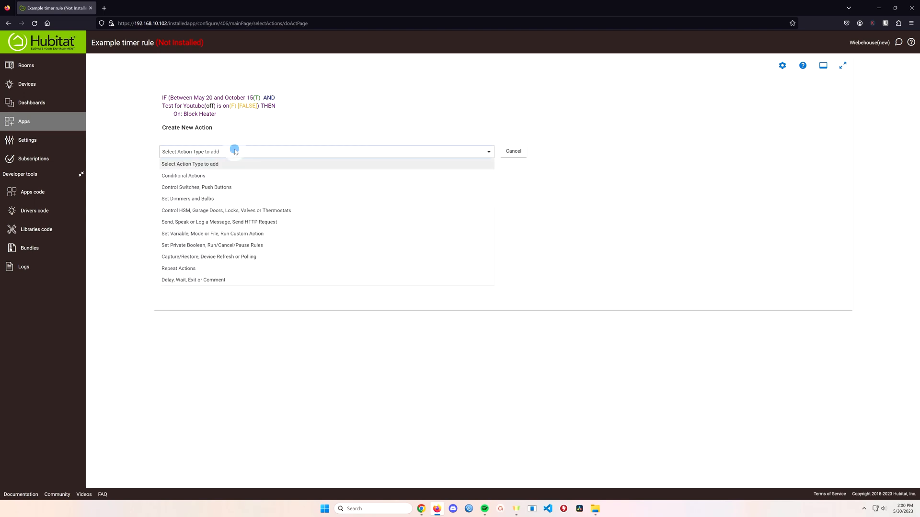
pyautogui.moveTo(242, 245)
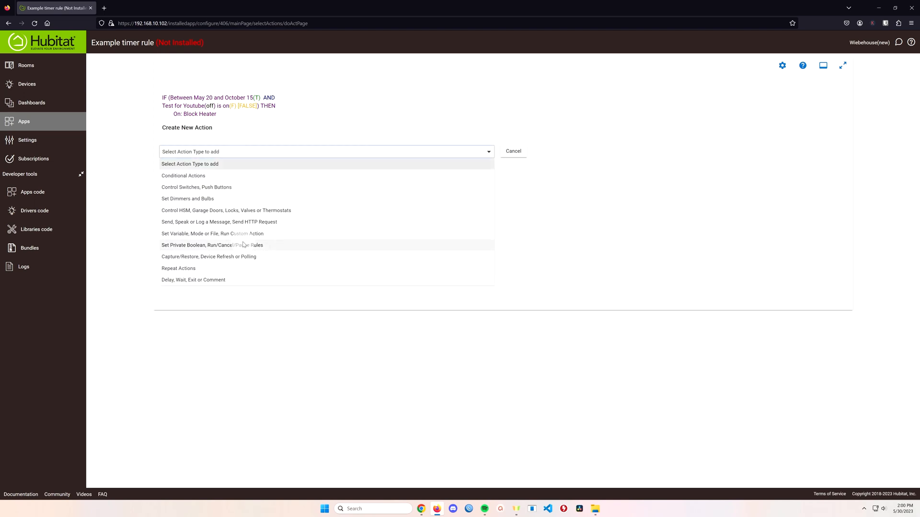
pyautogui.click(192, 280)
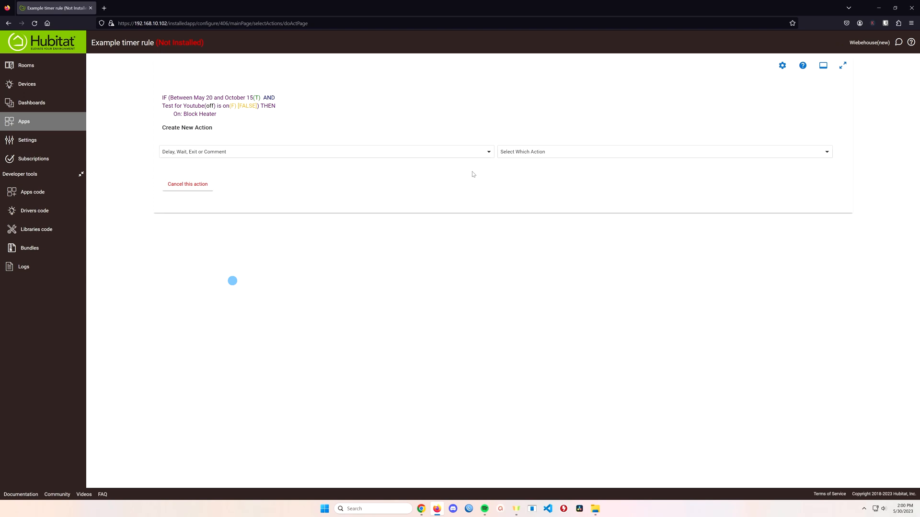
pyautogui.click(663, 152)
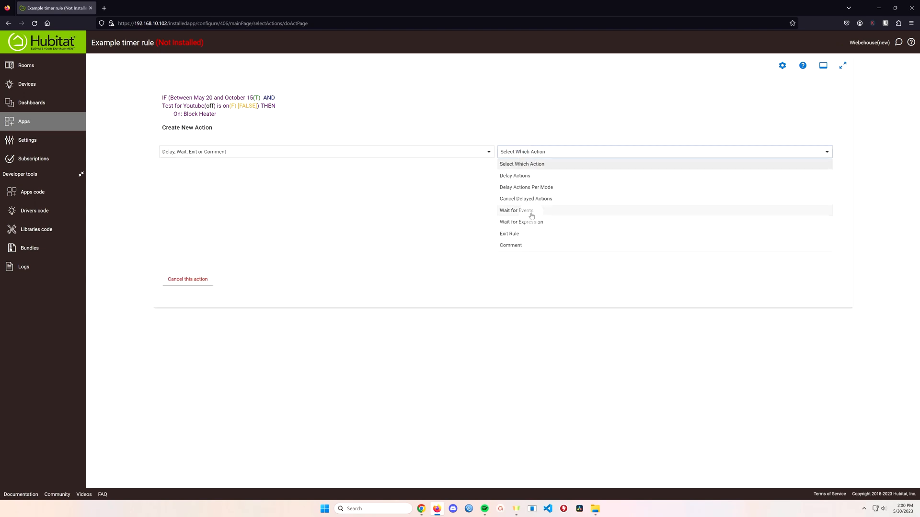
pyautogui.moveTo(537, 213)
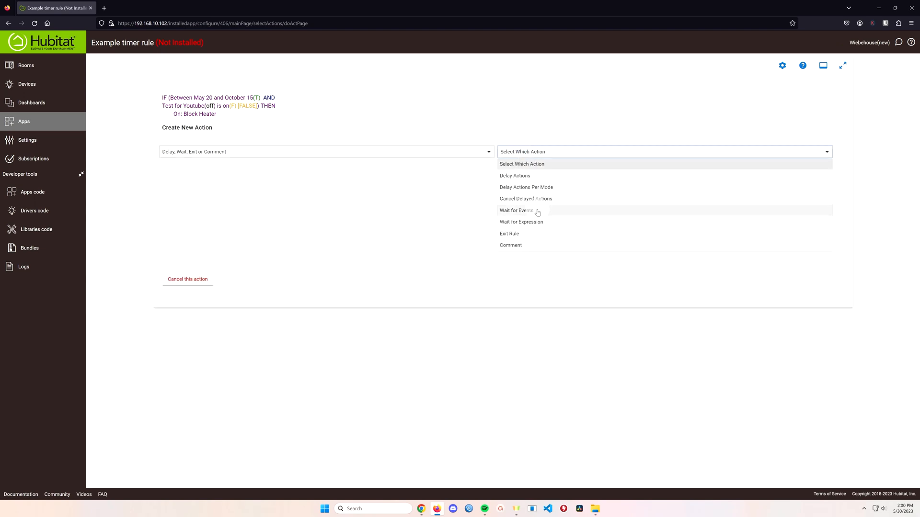
pyautogui.click(515, 176)
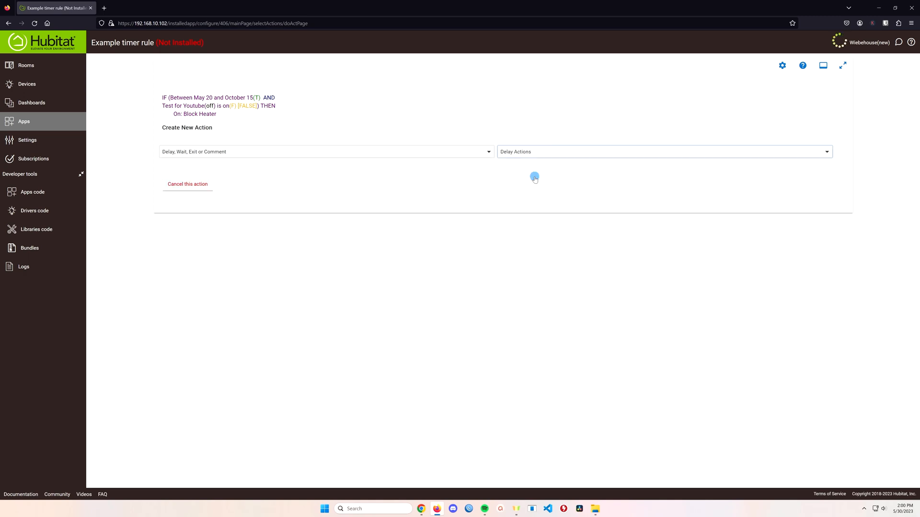
pyautogui.click(665, 151)
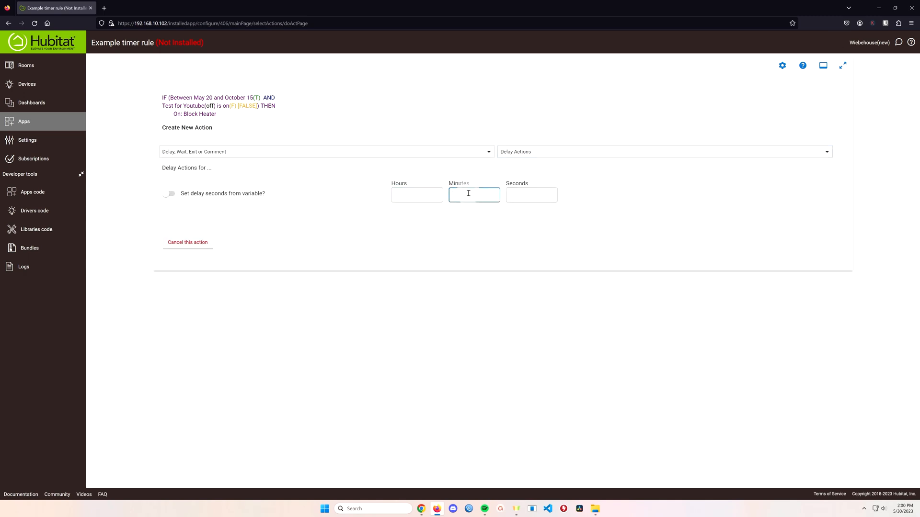
pyautogui.click(530, 195)
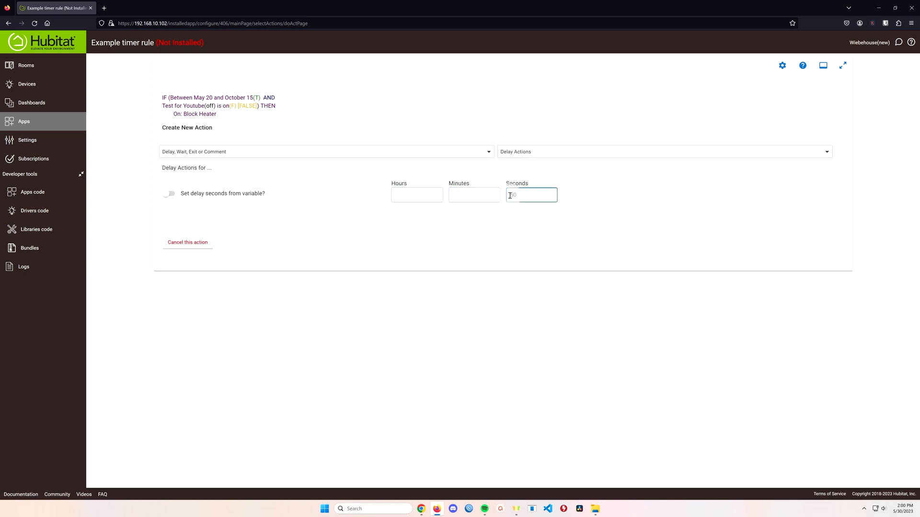
pyautogui.write('50')
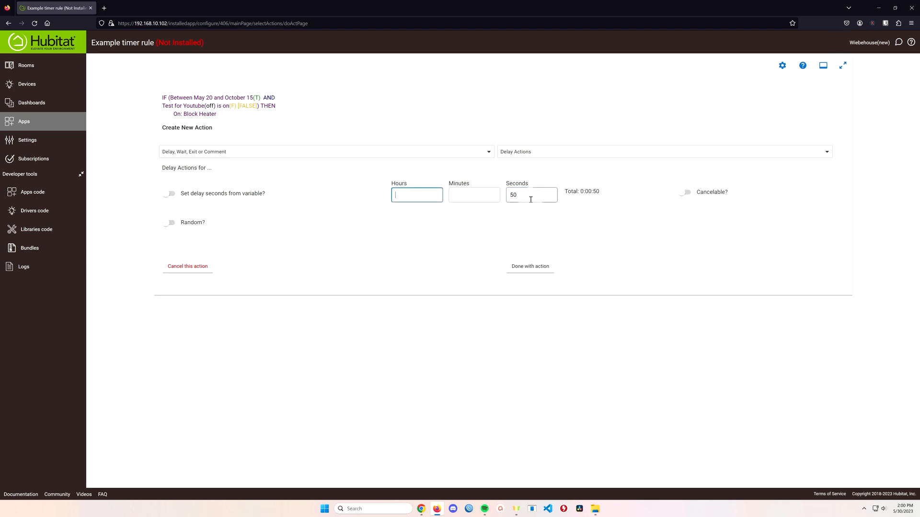
pyautogui.click(529, 267)
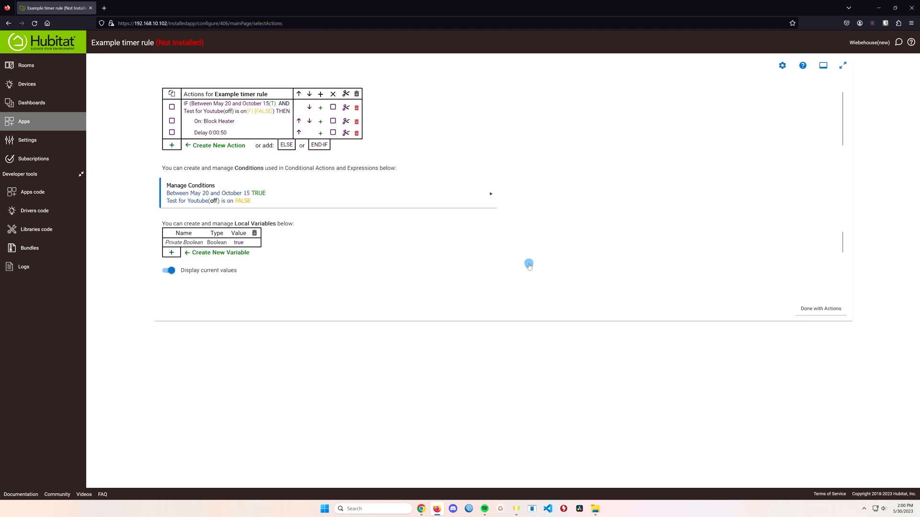
pyautogui.moveTo(377, 225)
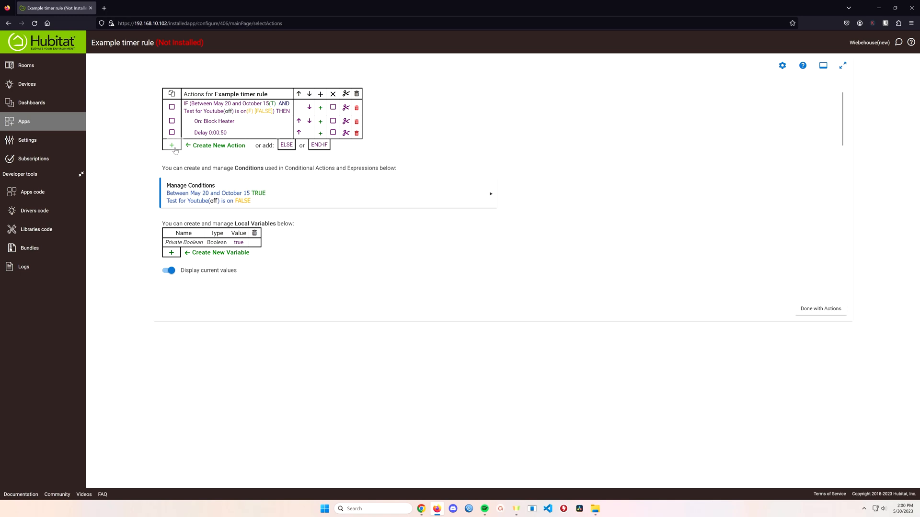
# Add a switch action selecting Block Heater and Test for Youtube
pyautogui.click(172, 145)
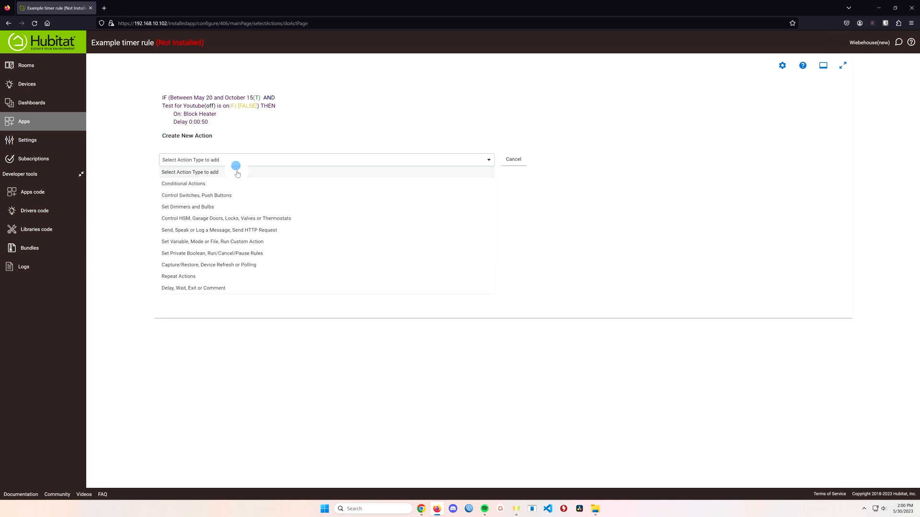
pyautogui.click(195, 194)
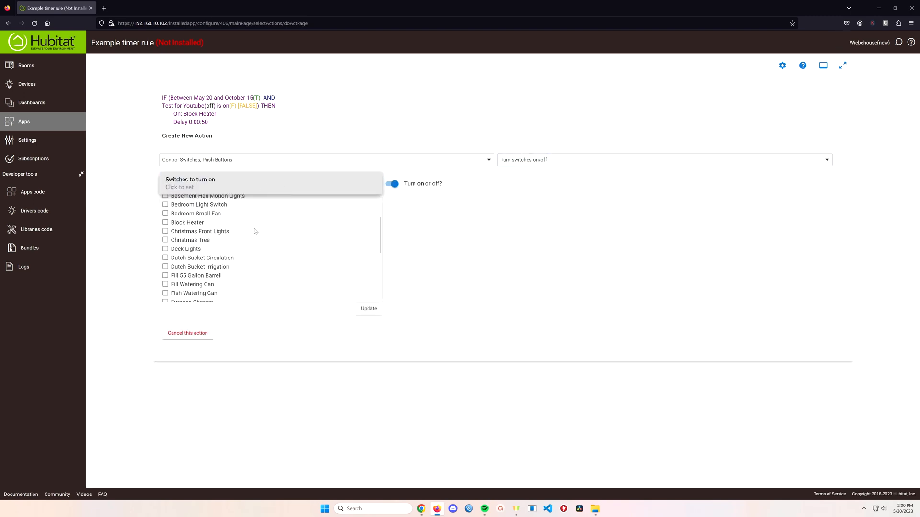
pyautogui.scroll(3)
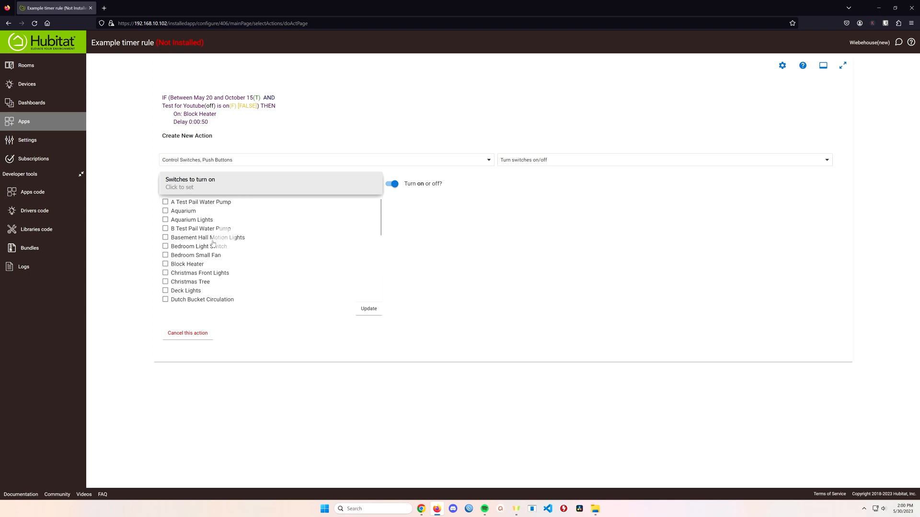
pyautogui.click(166, 264)
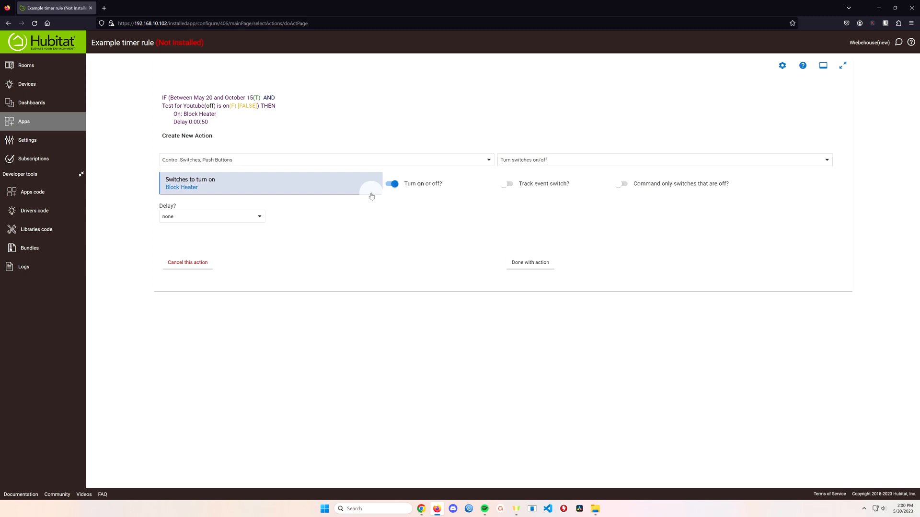
pyautogui.click(270, 183)
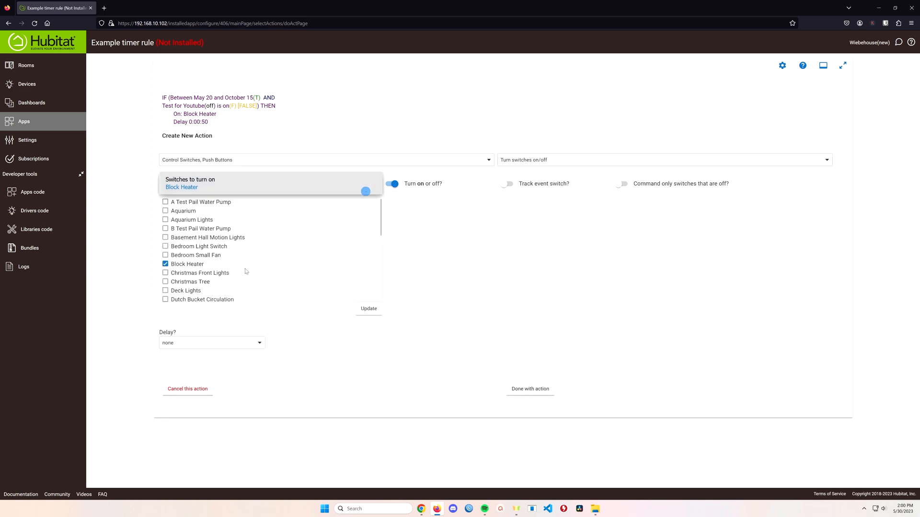
pyautogui.scroll(-3)
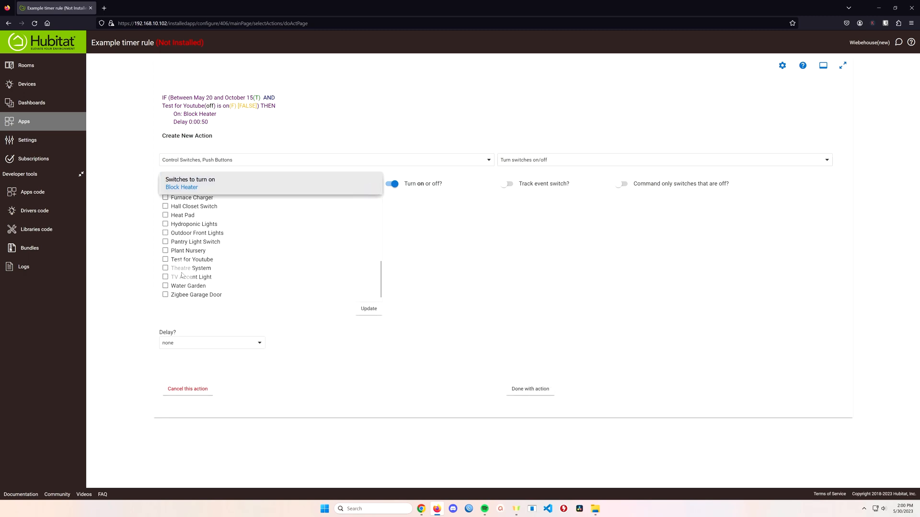
pyautogui.click(166, 260)
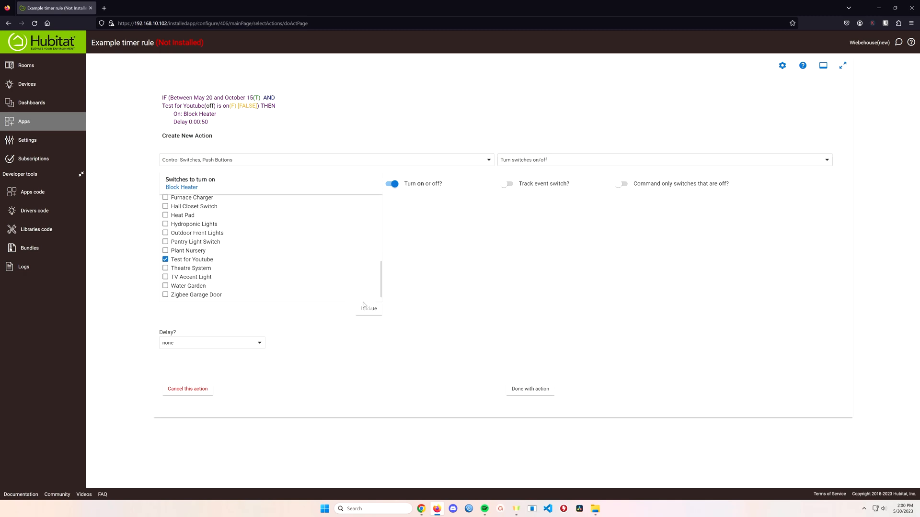
pyautogui.click(369, 308)
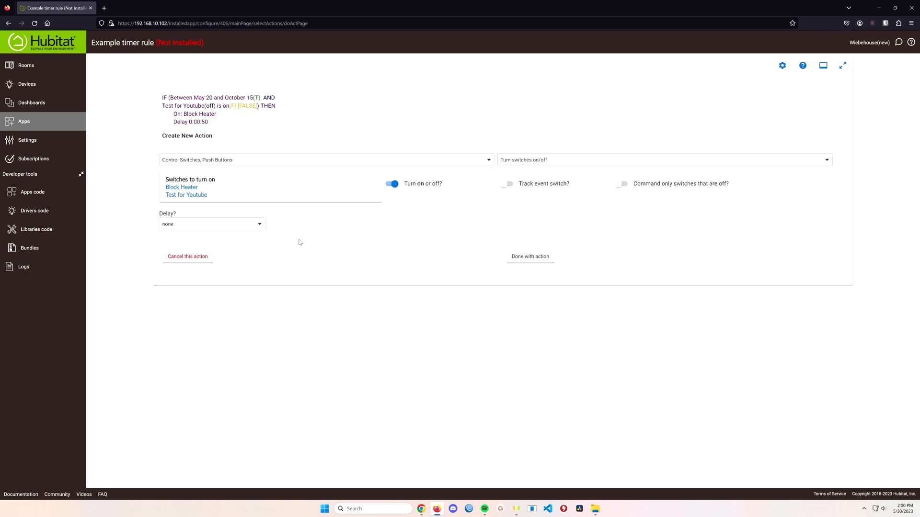
pyautogui.click(529, 257)
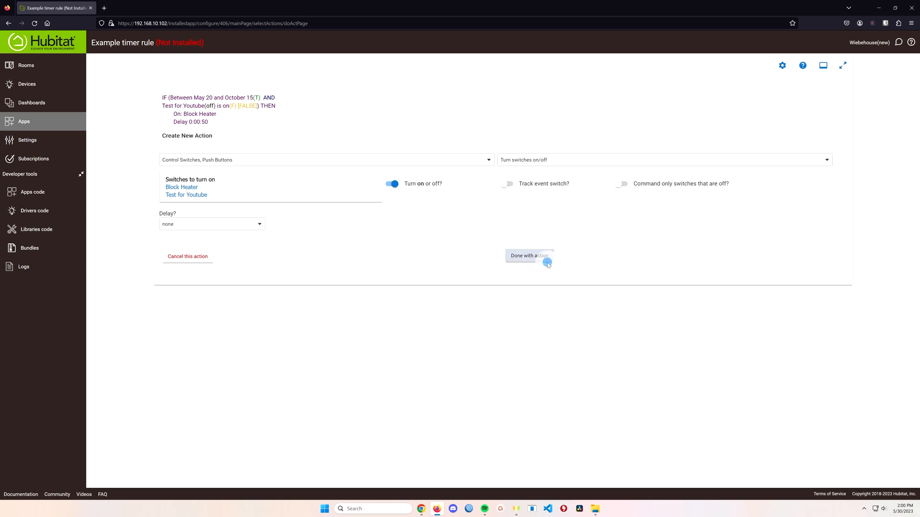
pyautogui.click(529, 256)
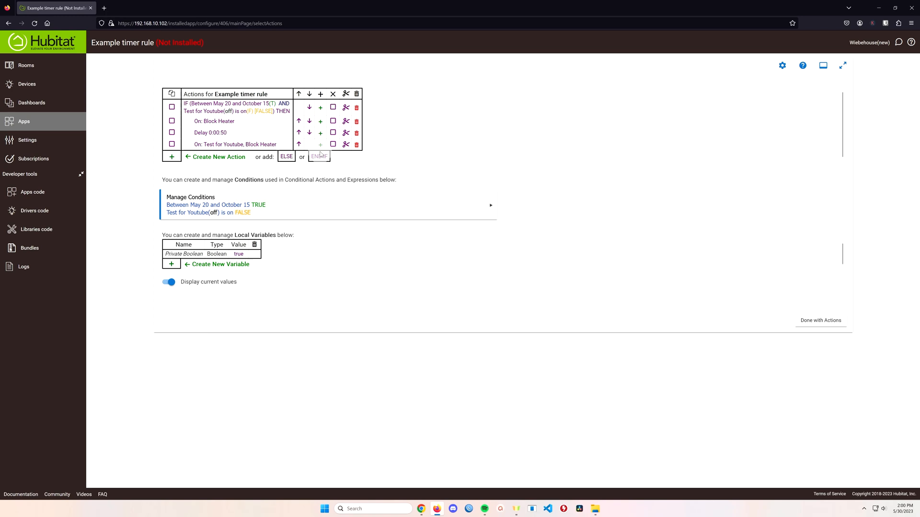
# Close the conditional block with END-IF
pyautogui.click(319, 156)
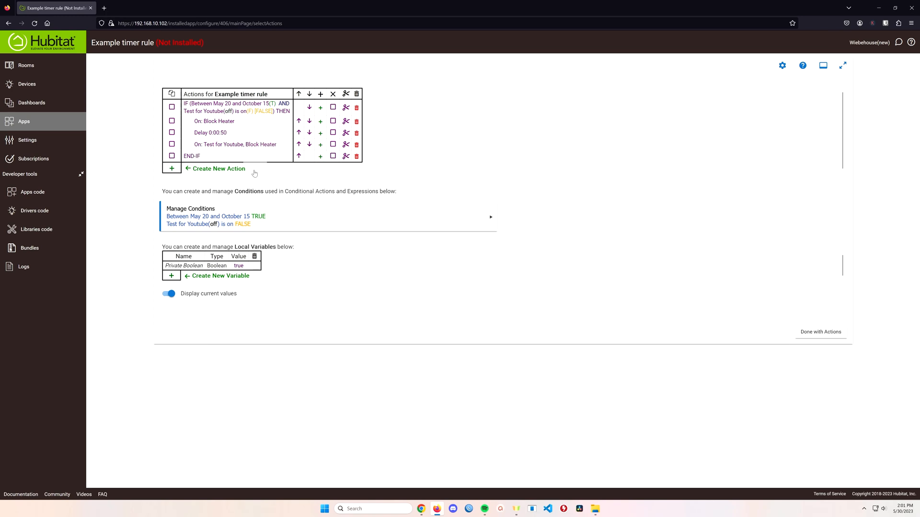
# Confirm the actions and save the Example timer rule back to the Apps list
pyautogui.click(821, 331)
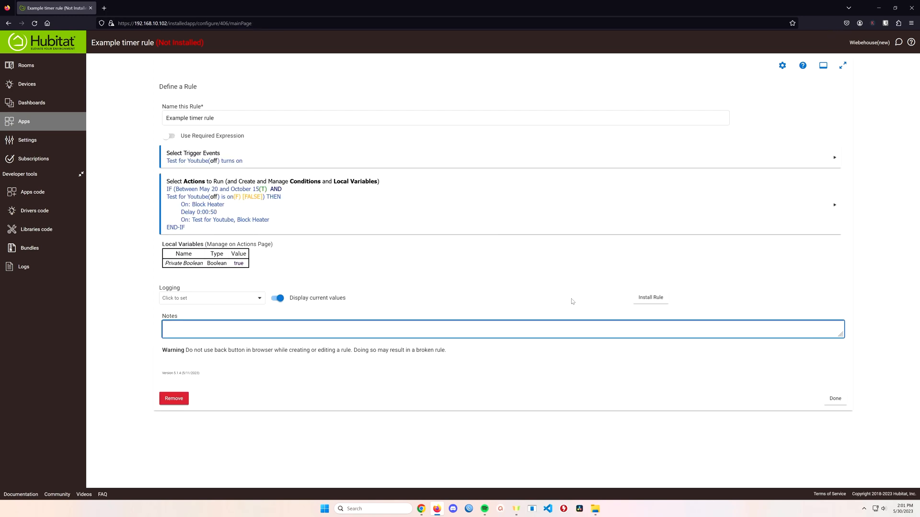
pyautogui.moveTo(268, 210)
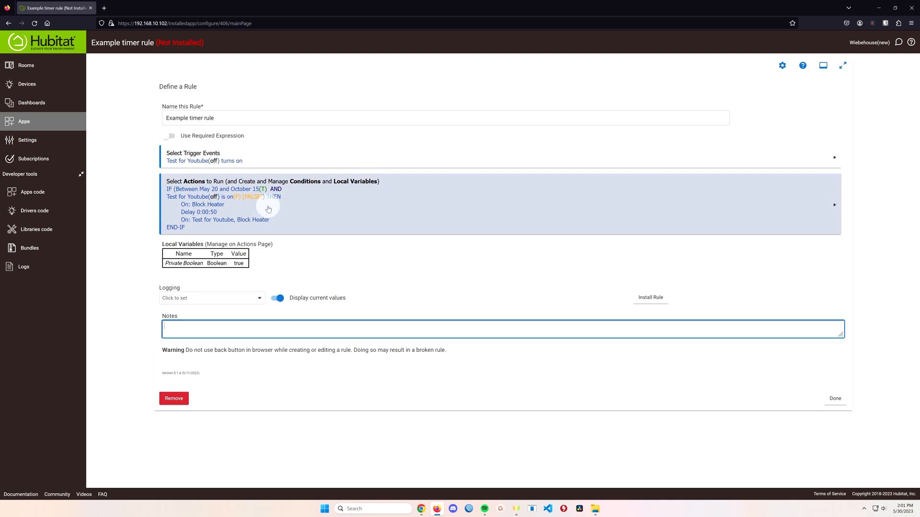
pyautogui.moveTo(43, 128)
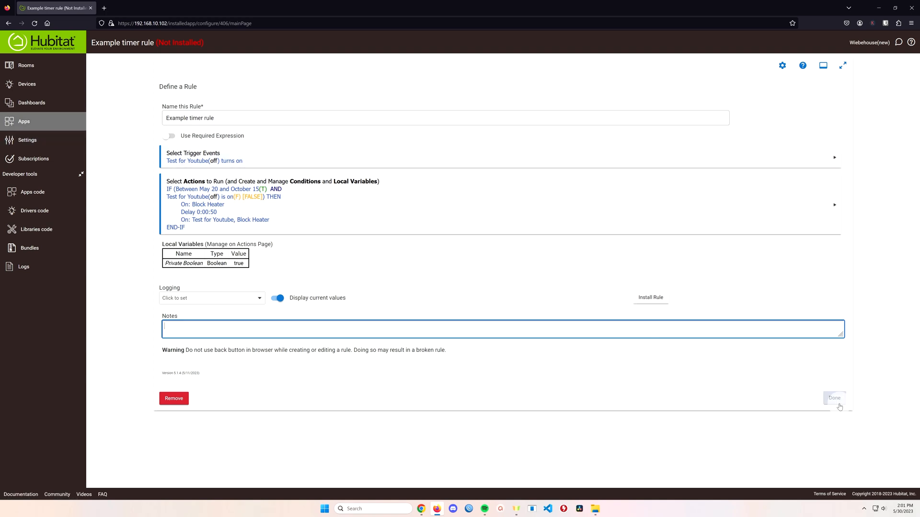
pyautogui.click(833, 399)
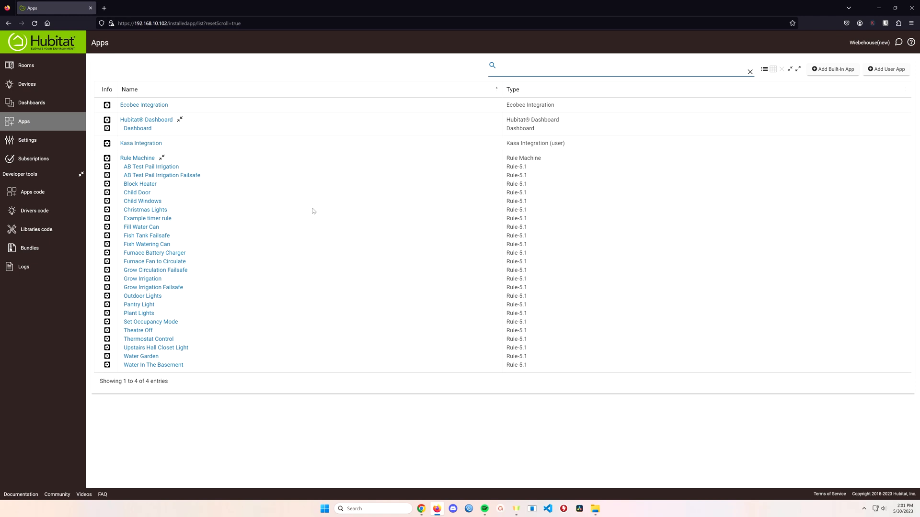
pyautogui.moveTo(46, 124)
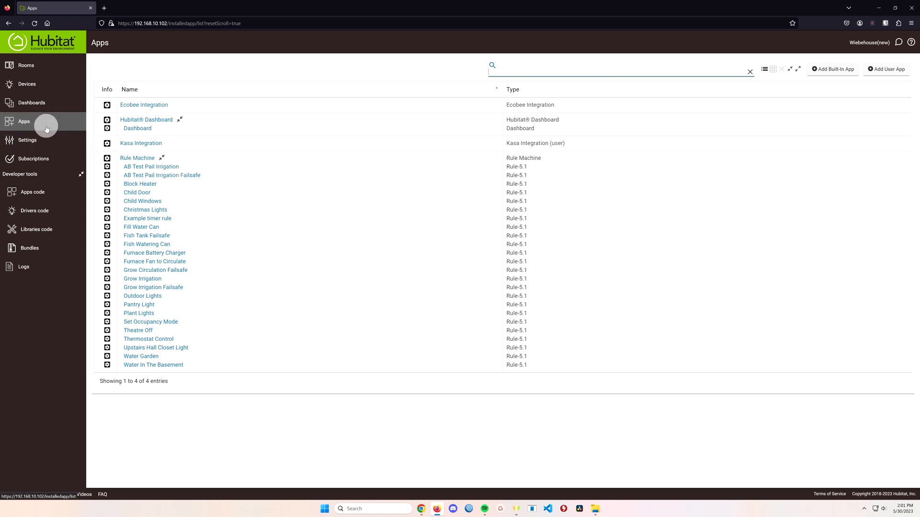
# Authorize the Test for Youtube switch in the Hubitat Dashboard app's device list
pyautogui.click(137, 128)
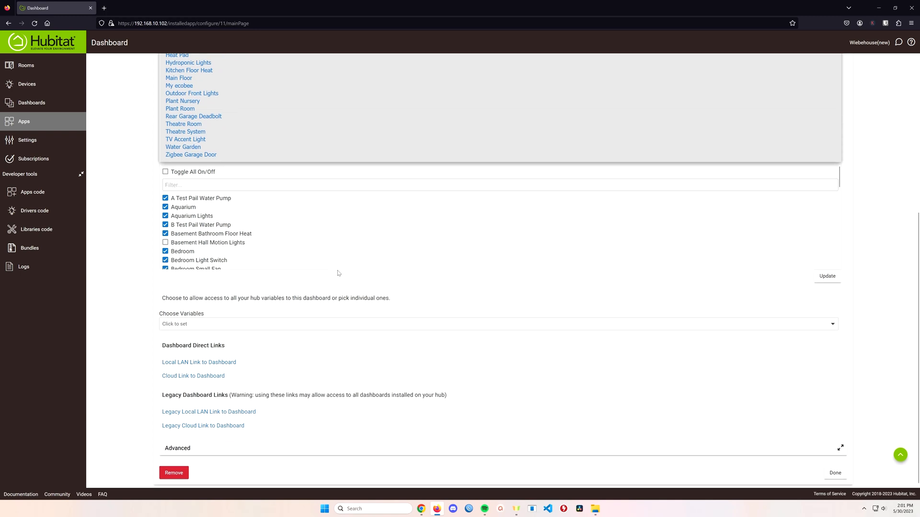
pyautogui.scroll(-3)
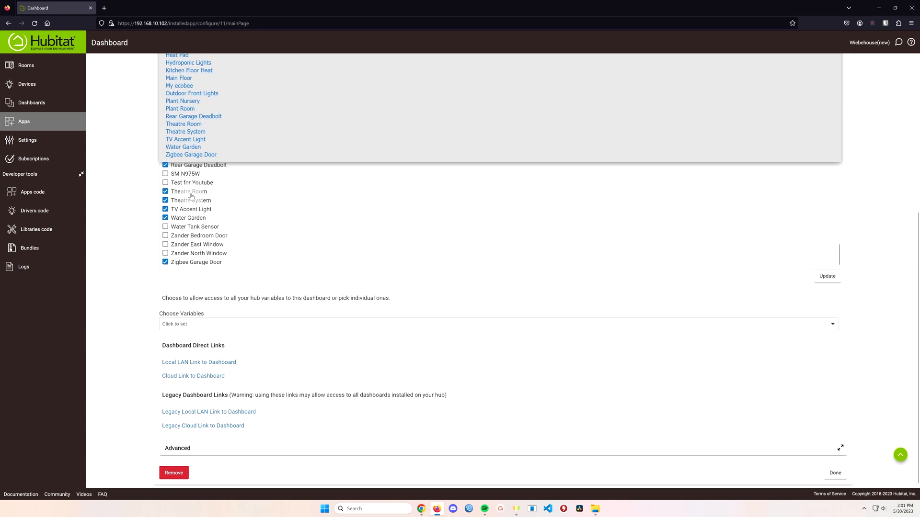
pyautogui.click(826, 276)
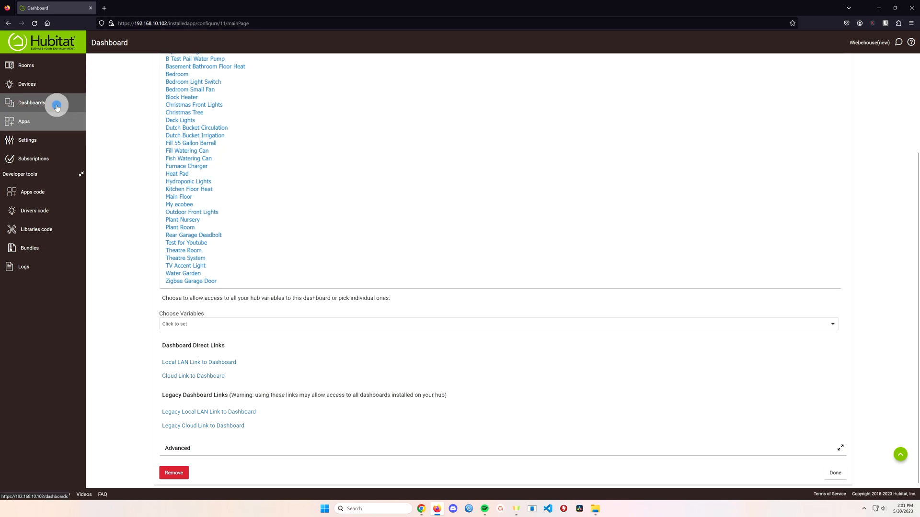
# Add a new dashboard tile for Test for Youtube using the Switch template
pyautogui.click(31, 102)
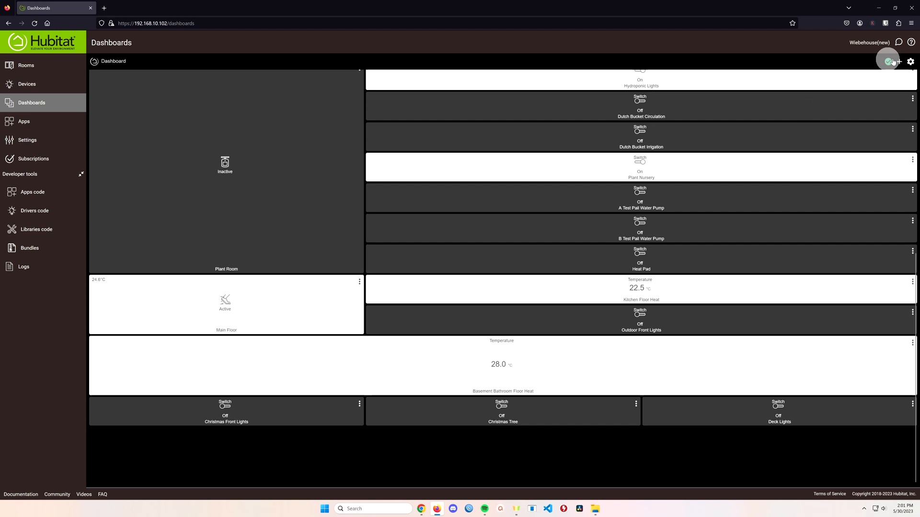
pyautogui.click(898, 61)
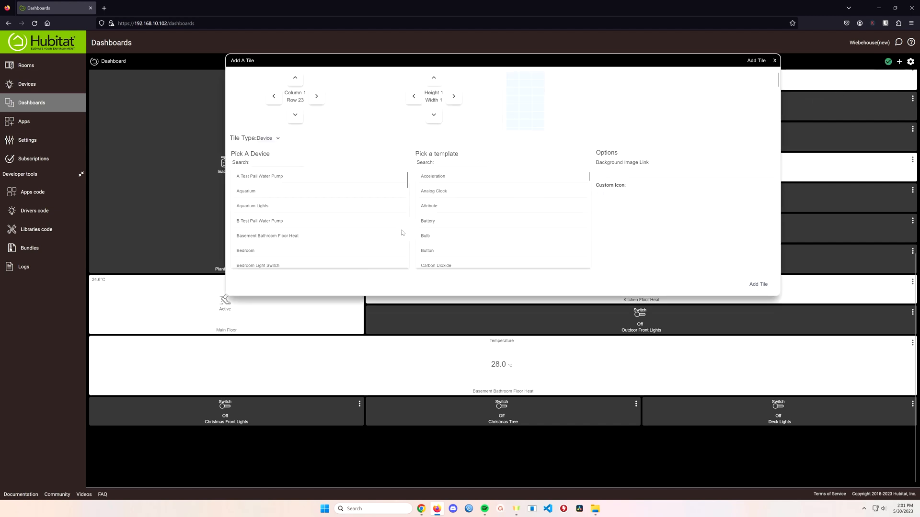
pyautogui.scroll(-3)
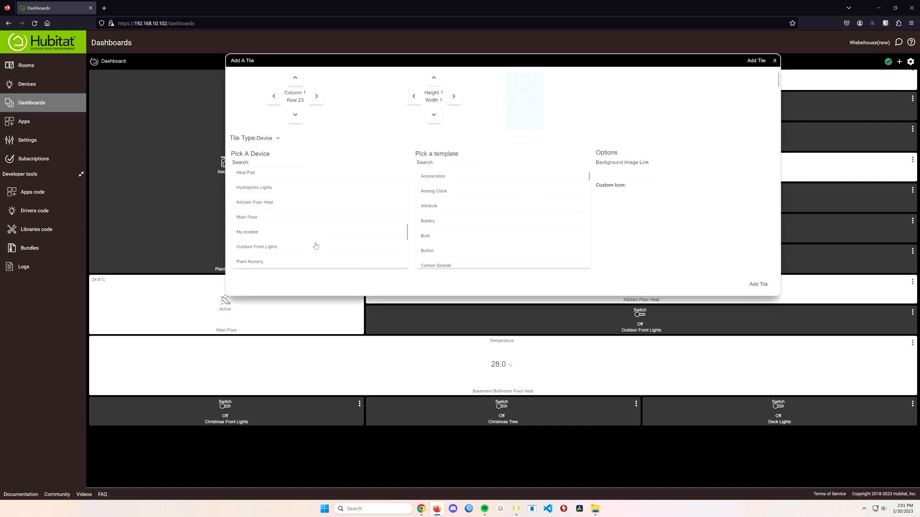
pyautogui.scroll(-3)
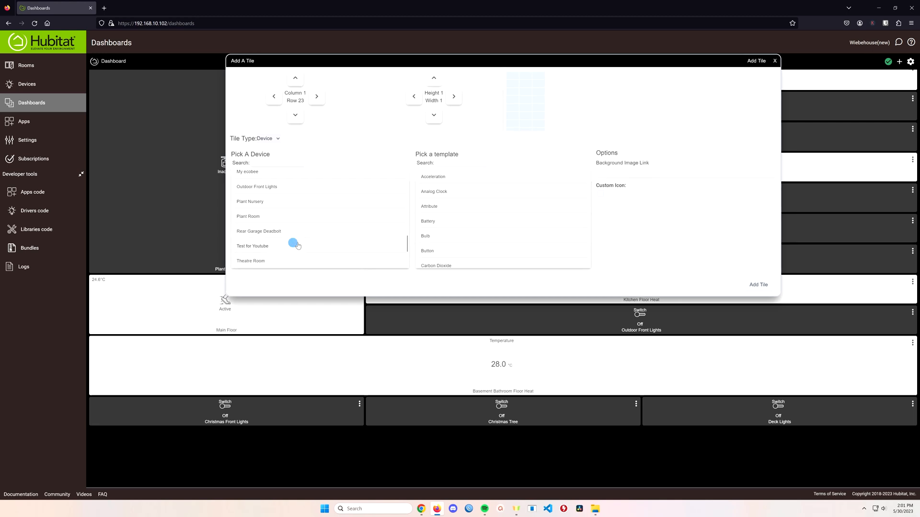
pyautogui.scroll(-3)
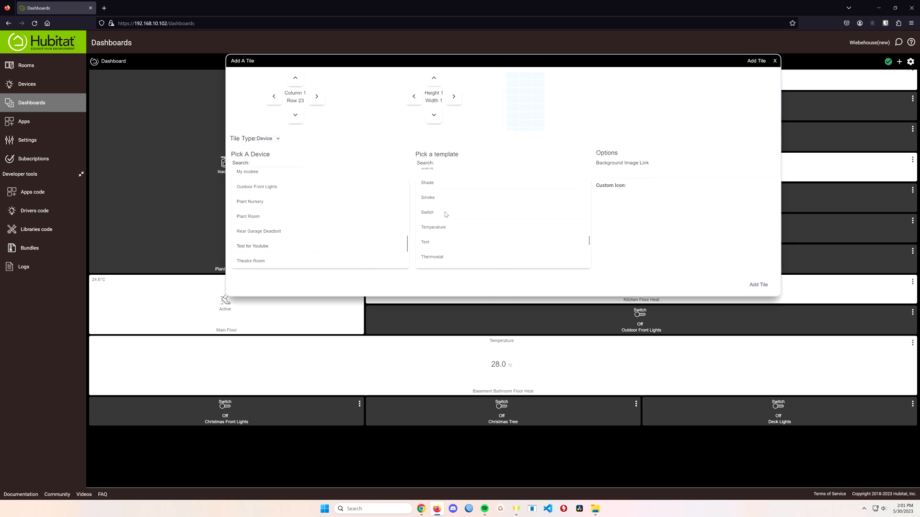
pyautogui.click(427, 213)
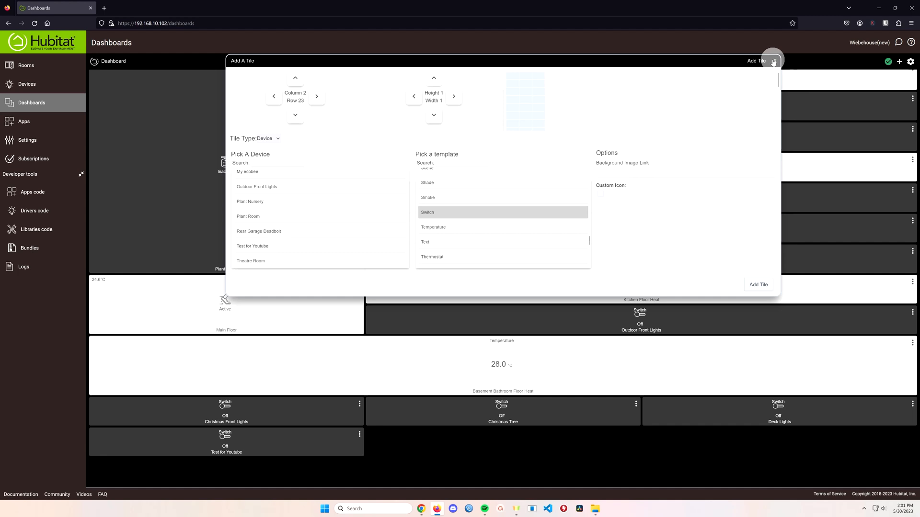
pyautogui.click(774, 60)
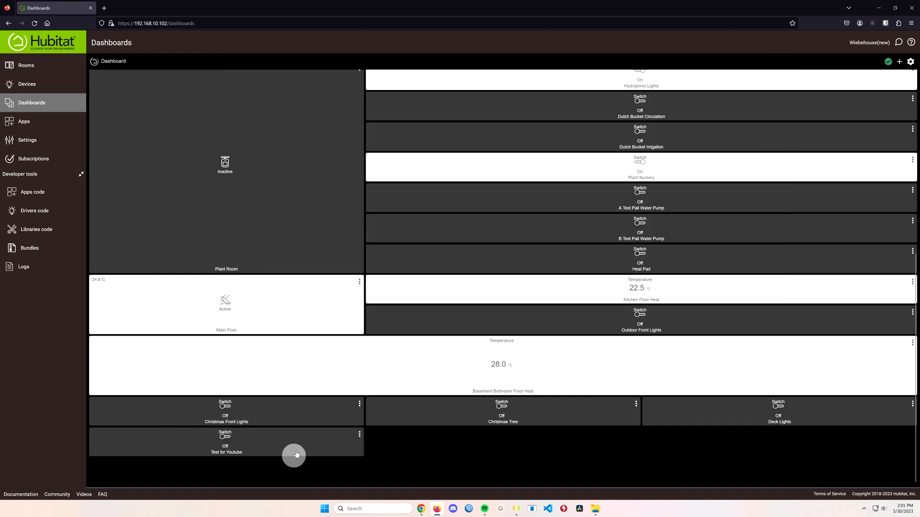
pyautogui.moveTo(190, 459)
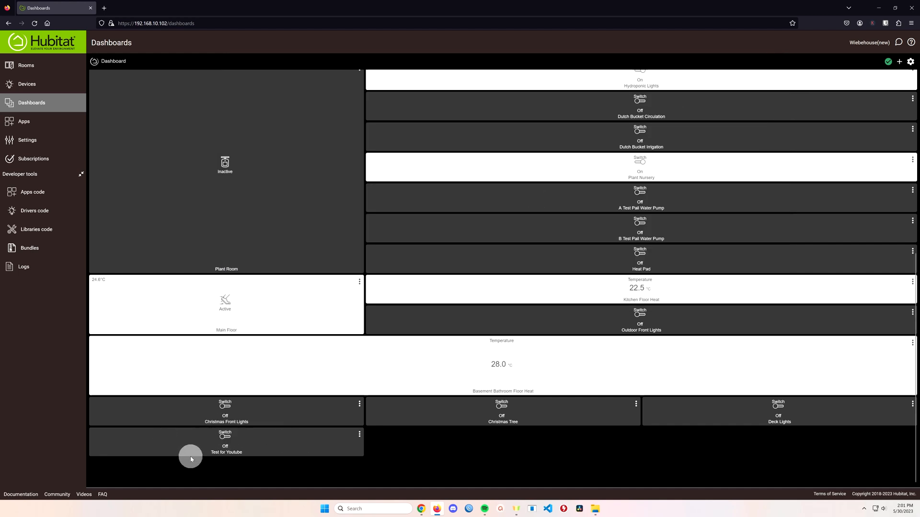